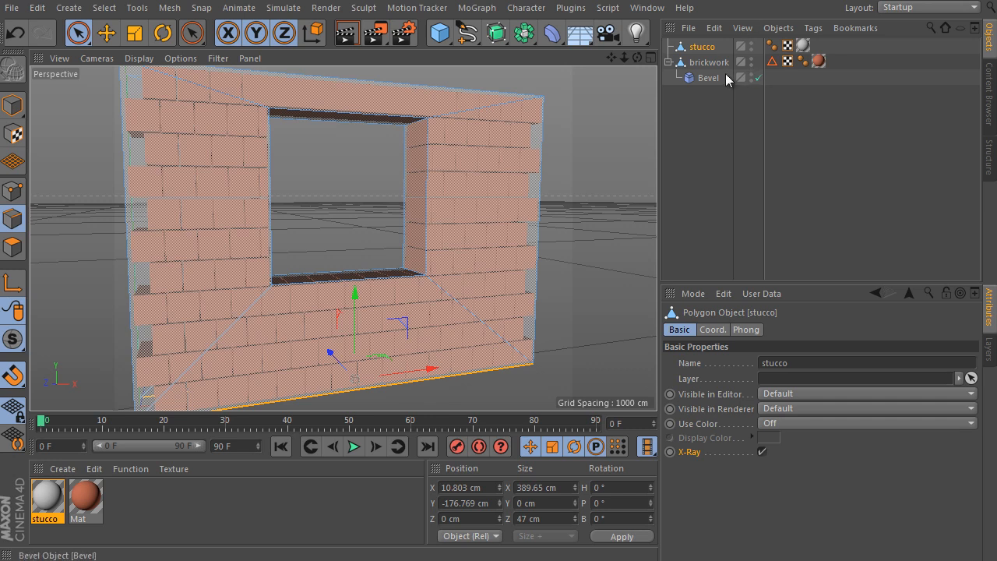
{"action": "mouse_move", "coordinate": [721, 81]}
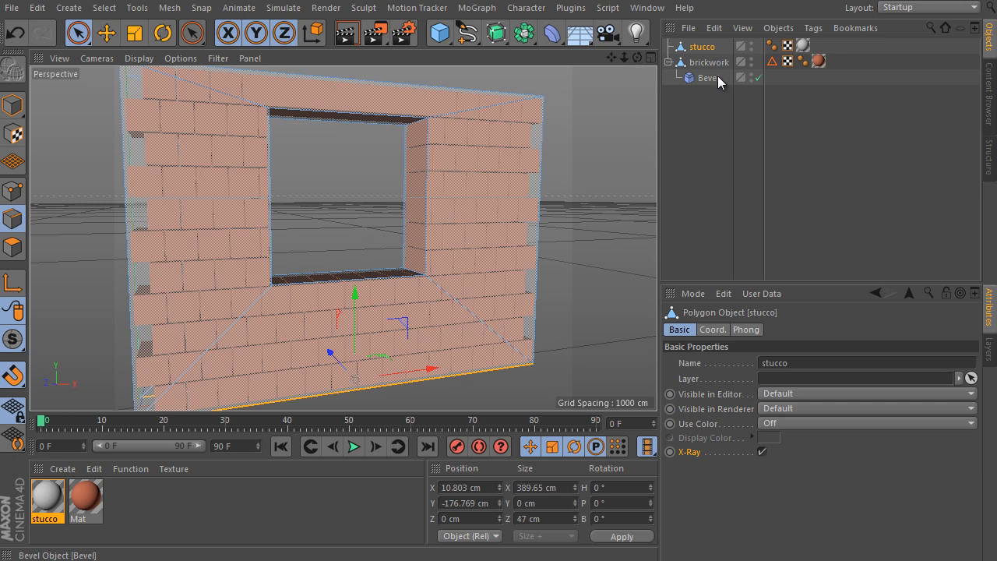
- Select the brickwork wall, clear the selection, and orbit around the wall
{"action": "left_click", "coordinate": [708, 62]}
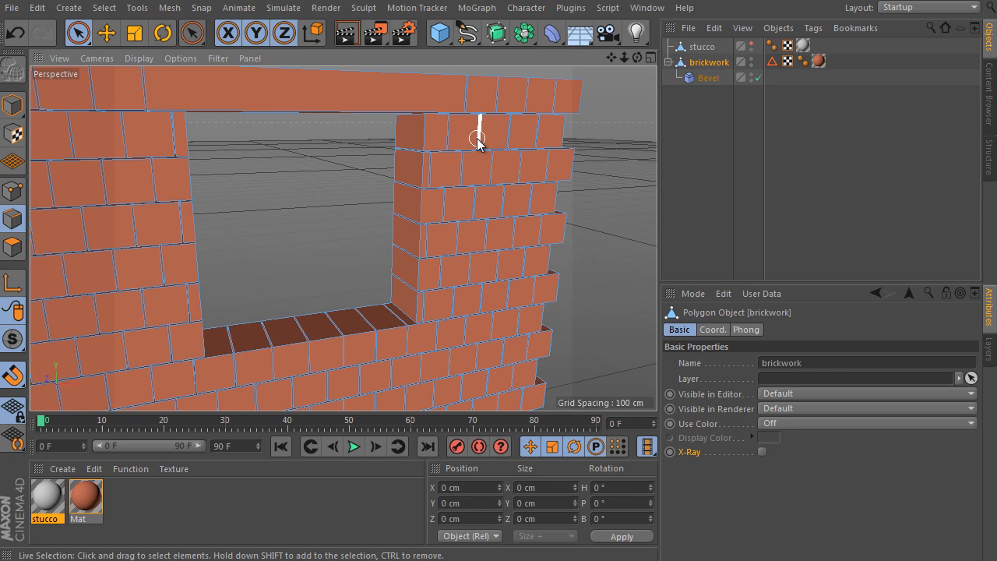
{"action": "left_click", "coordinate": [702, 47]}
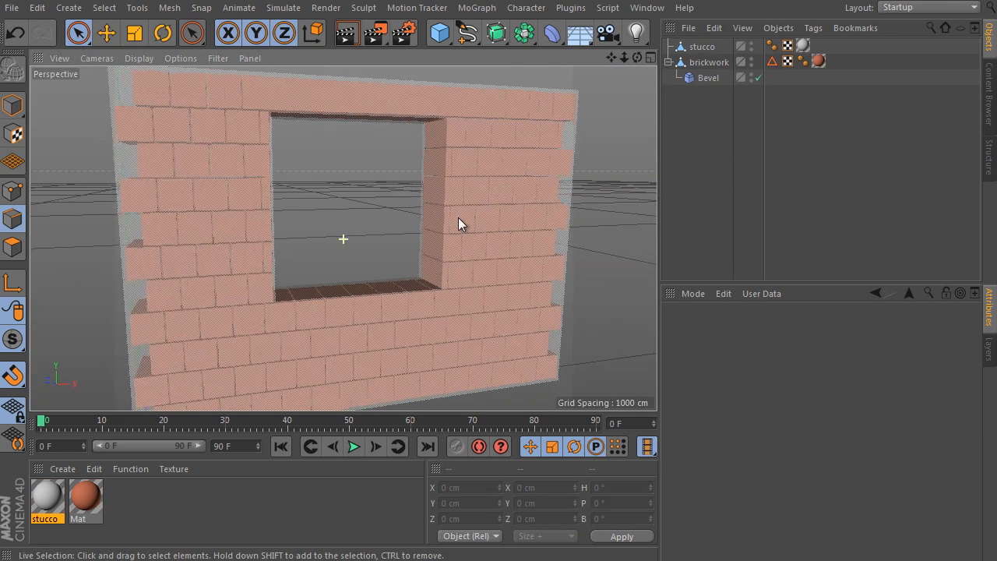
{"action": "left_click_drag", "start_coordinate": [460, 224], "coordinate": [273, 133]}
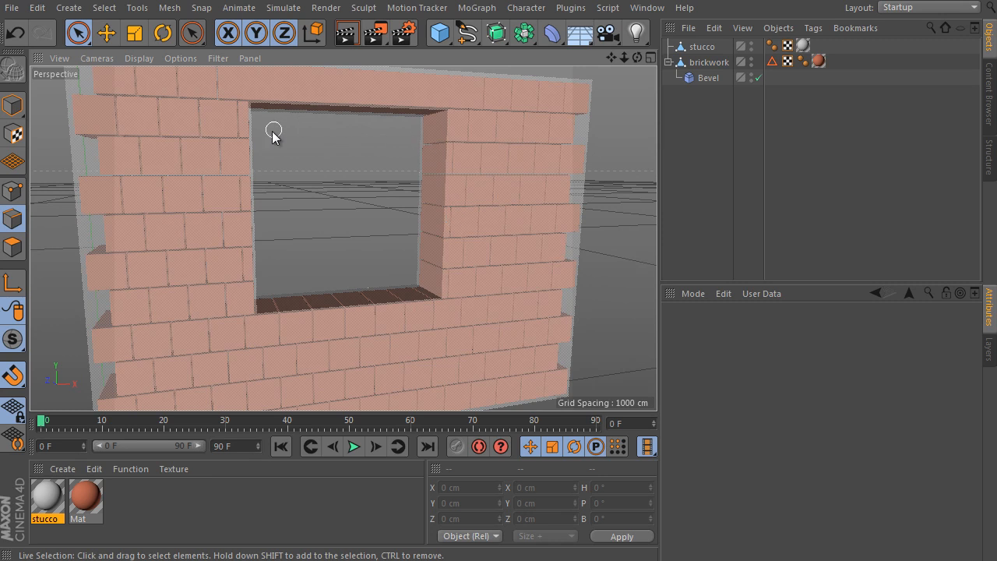
{"action": "mouse_move", "coordinate": [280, 141]}
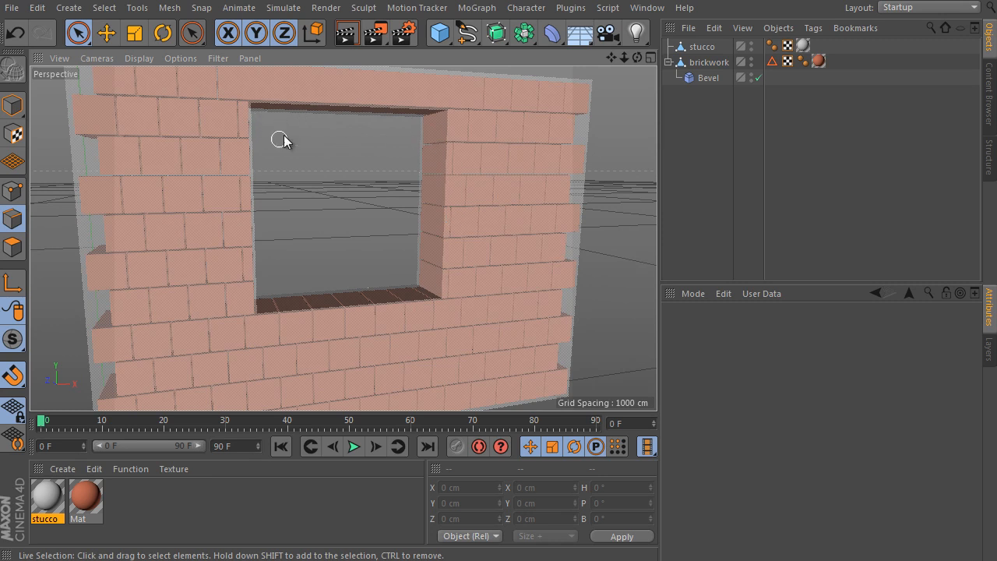
{"action": "mouse_move", "coordinate": [397, 85]}
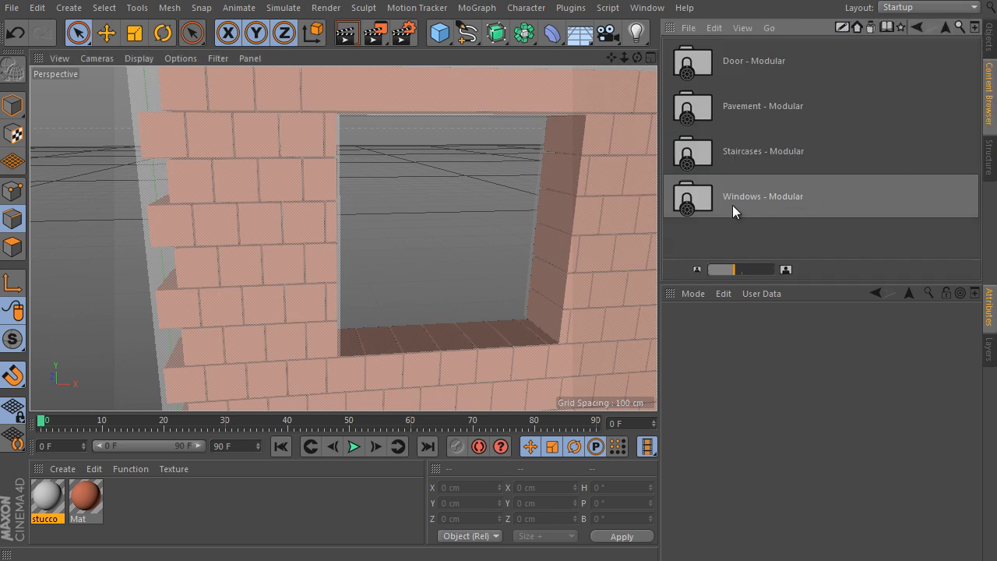
{"action": "mouse_move", "coordinate": [702, 206]}
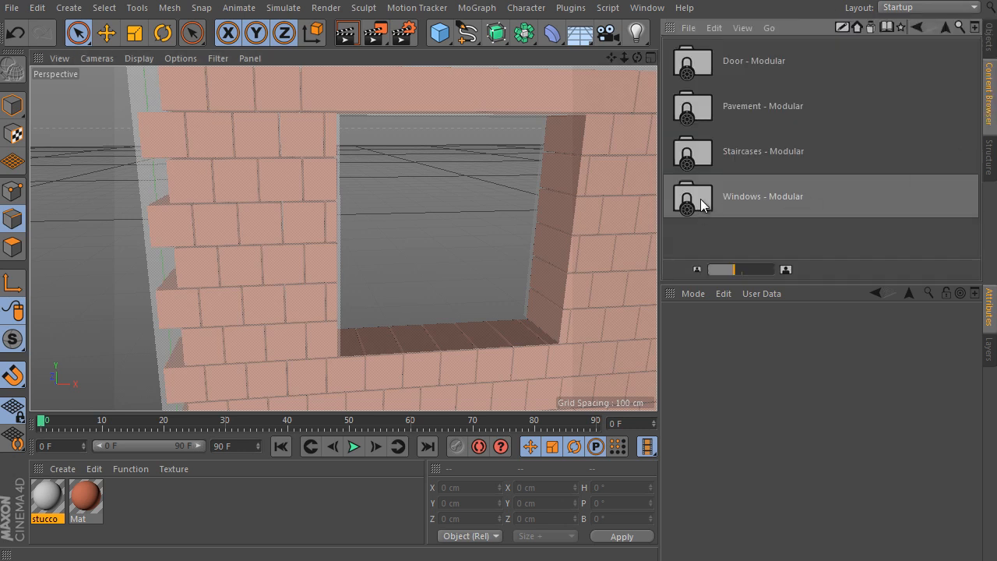
- Load the Window - Two Wings rig from the Windows - Modular library
{"action": "double_click", "coordinate": [763, 196]}
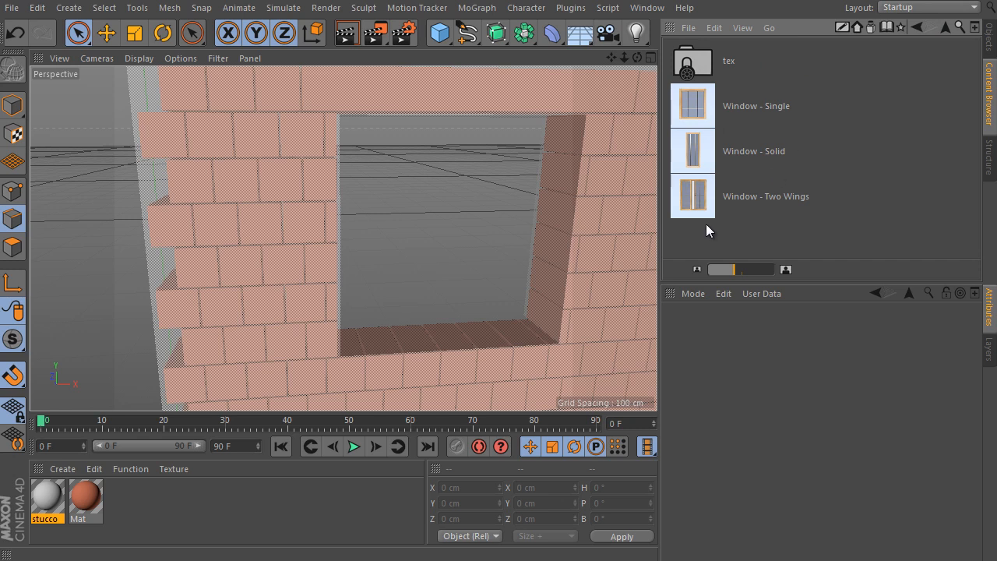
{"action": "mouse_move", "coordinate": [728, 201]}
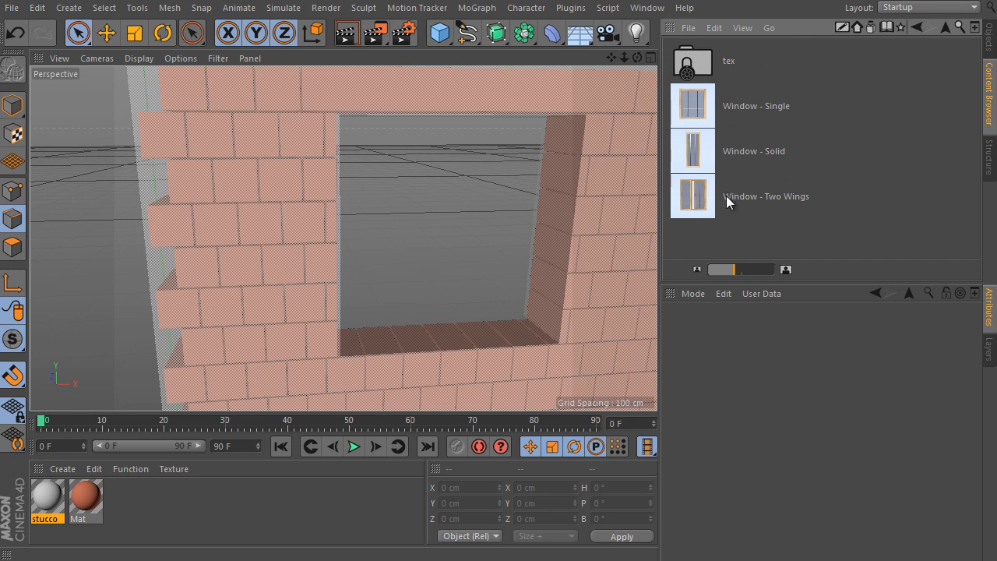
{"action": "mouse_move", "coordinate": [716, 191]}
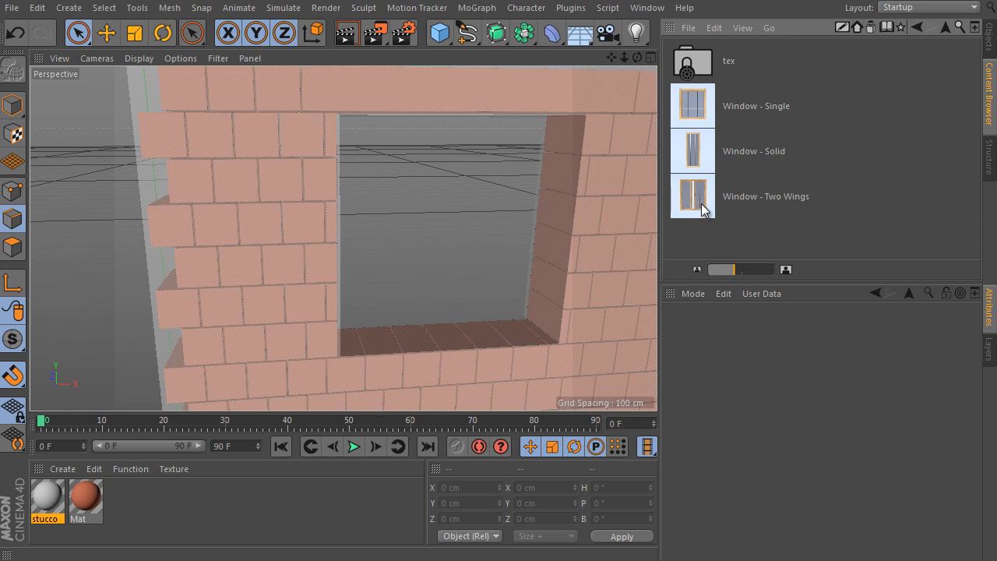
{"action": "left_click", "coordinate": [766, 196]}
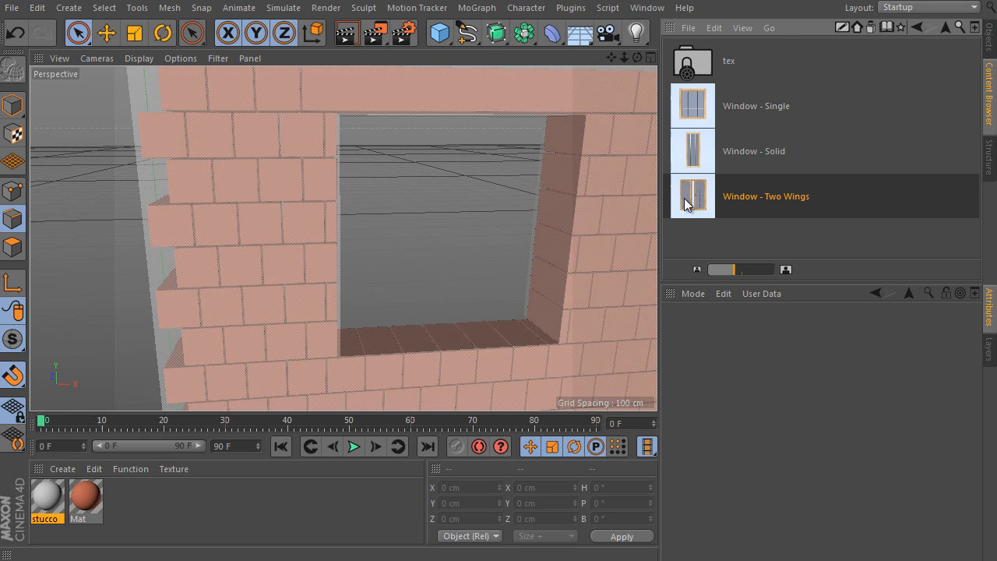
{"action": "mouse_move", "coordinate": [700, 205]}
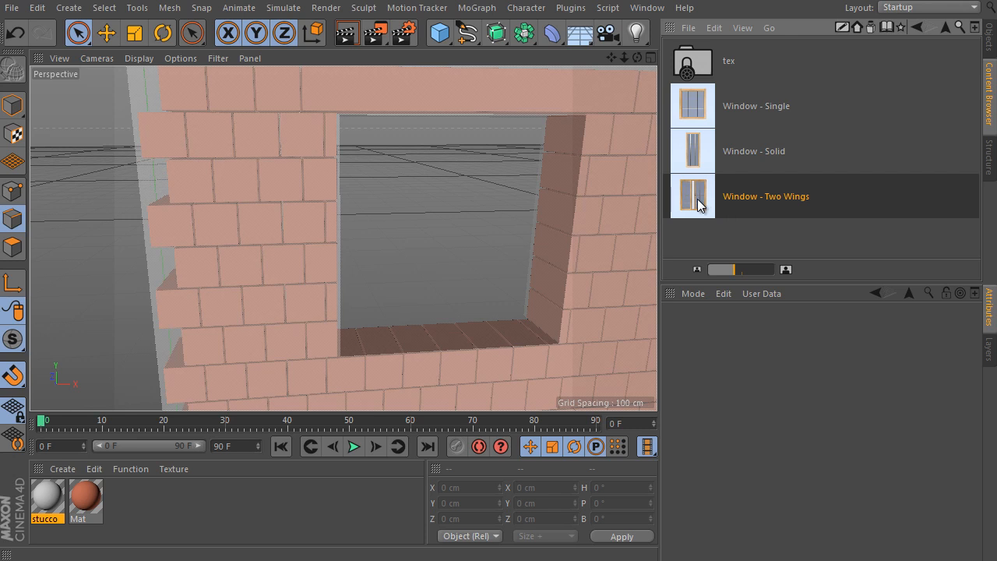
{"action": "double_click", "coordinate": [692, 196]}
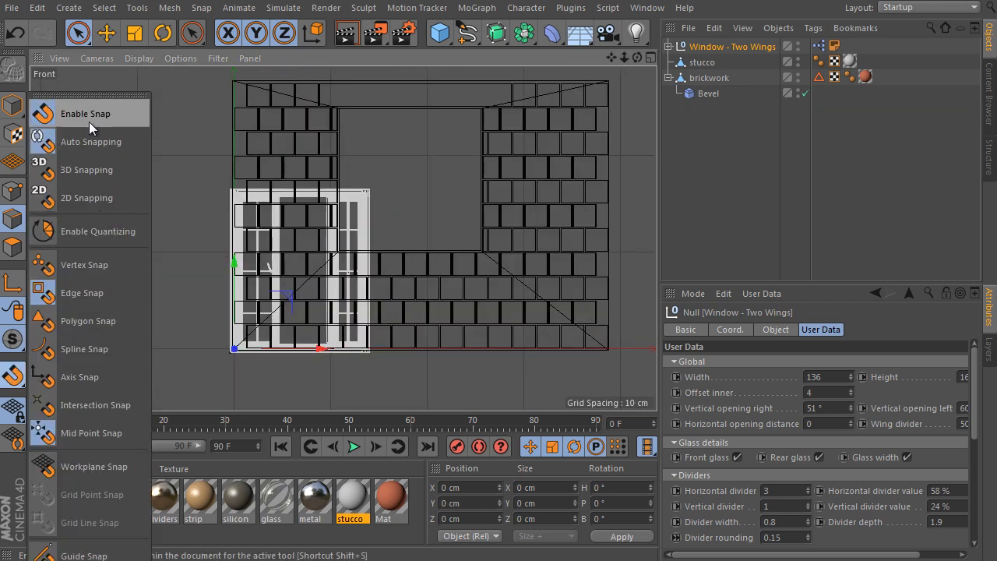
{"action": "mouse_move", "coordinate": [82, 292]}
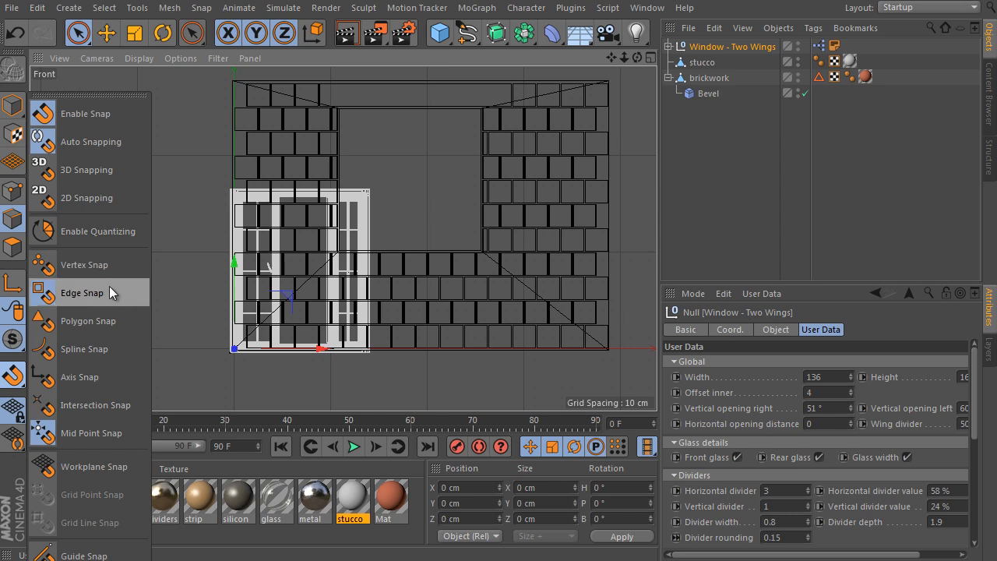
{"action": "mouse_move", "coordinate": [160, 420]}
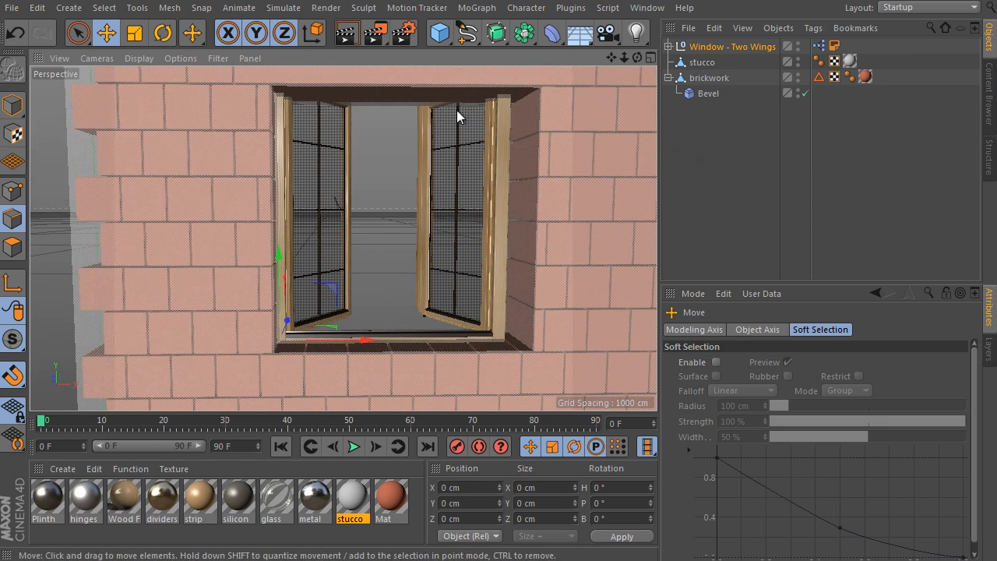
{"action": "mouse_move", "coordinate": [556, 172]}
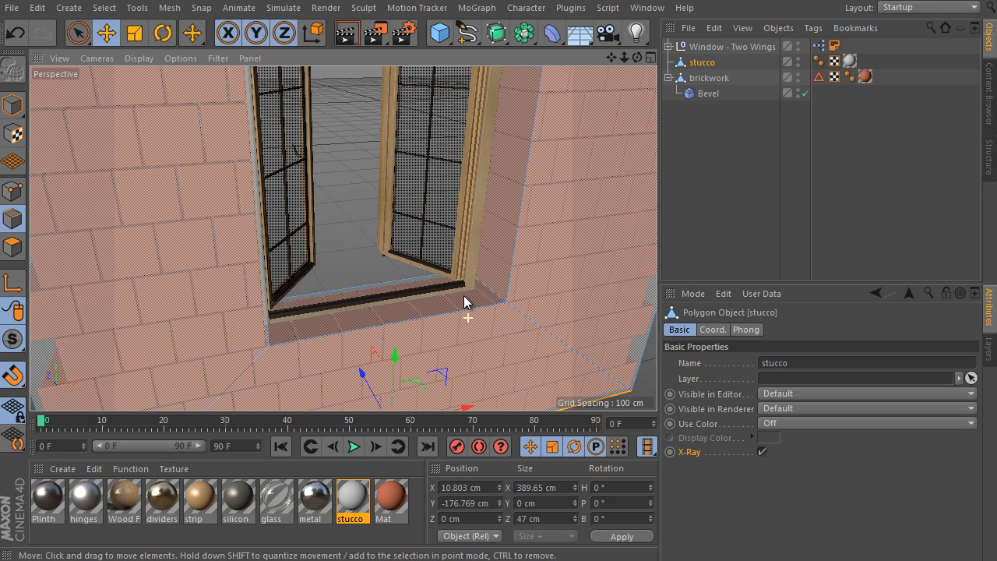
- Loop-select the stucco wall opening's edges and read its 147 by 147 cm size
{"action": "right_click", "coordinate": [467, 302]}
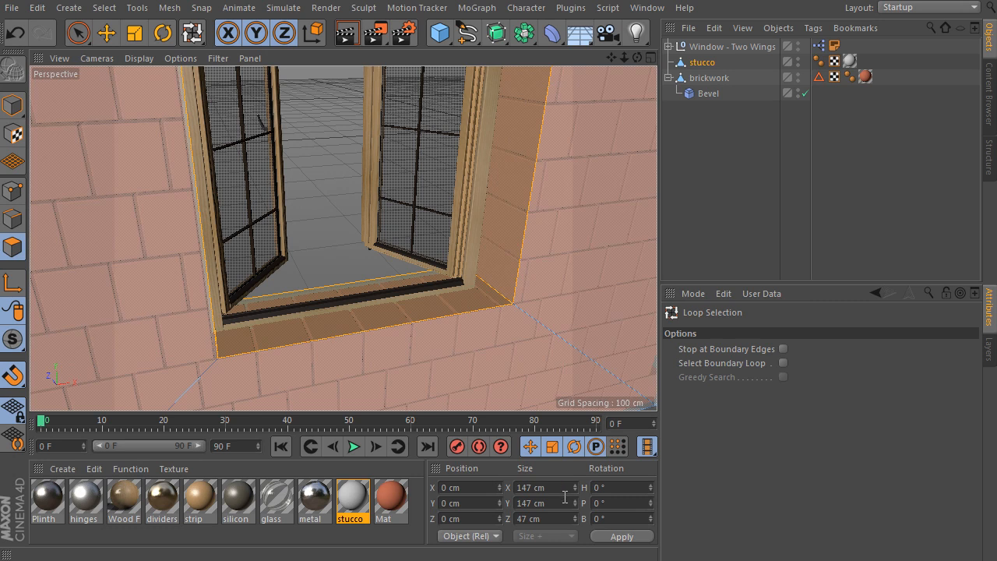
{"action": "left_click", "coordinate": [543, 486]}
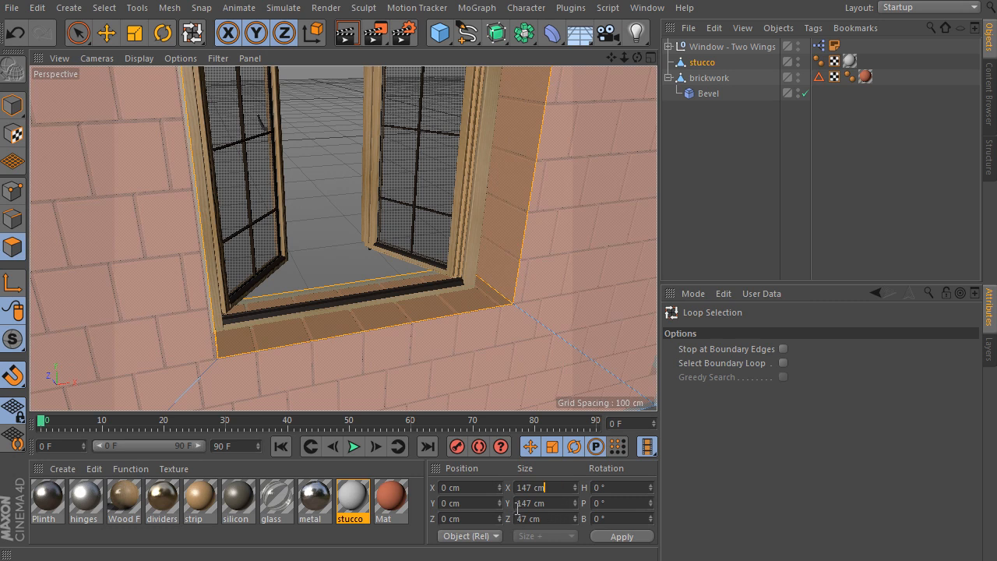
{"action": "left_click", "coordinate": [541, 502]}
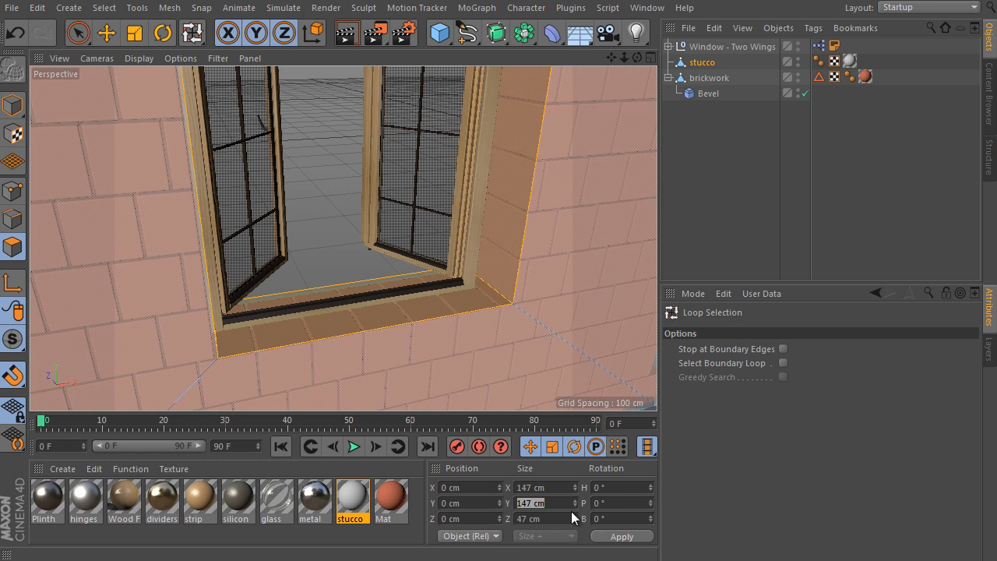
{"action": "left_click", "coordinate": [732, 46]}
{"action": "type", "text": "1"}
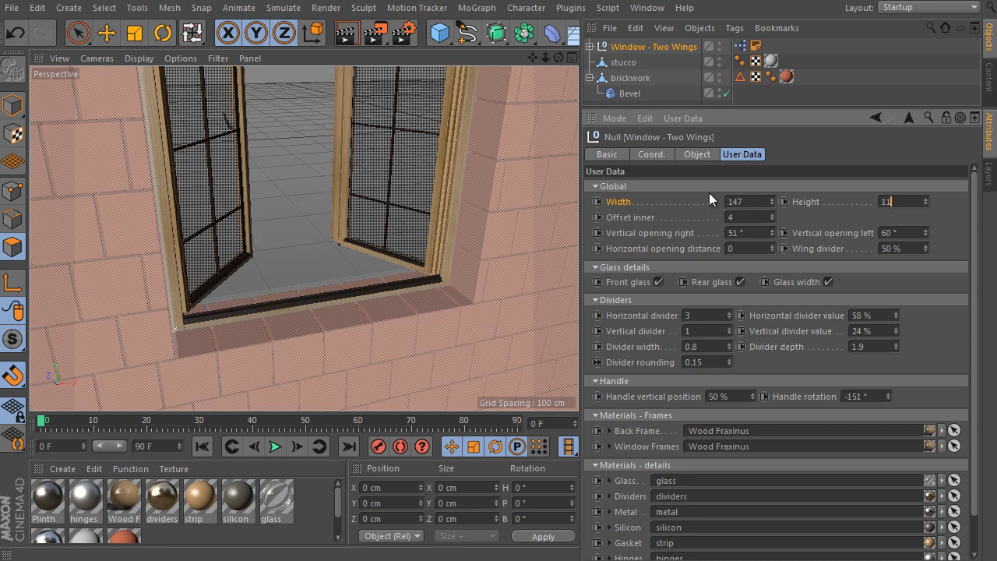
- Enter the 147 cm window dimensions and 1.5 inner offset in User Data
{"action": "type", "text": "1.5"}
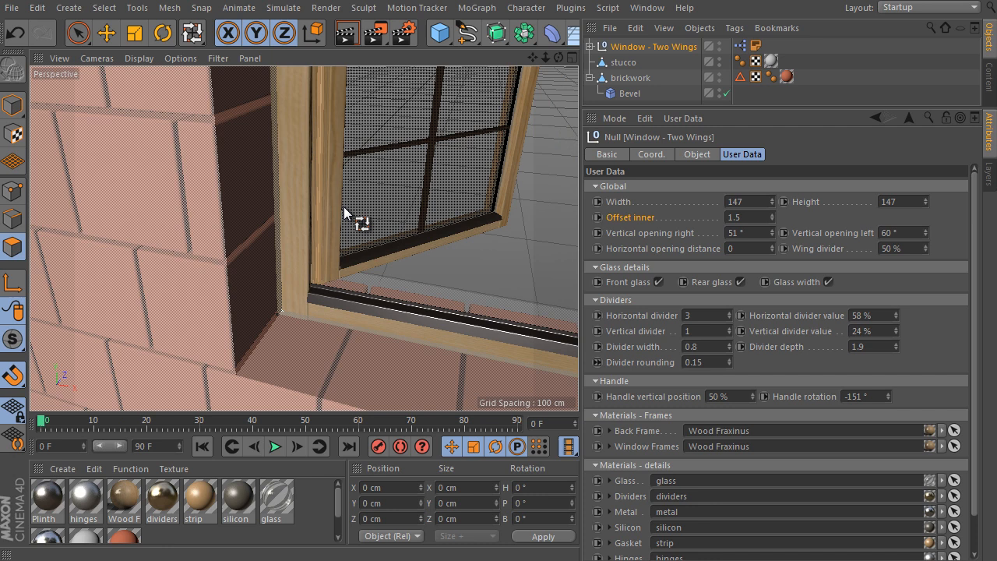
{"action": "scroll", "scroll_direction": "down", "scroll_amount": 3}
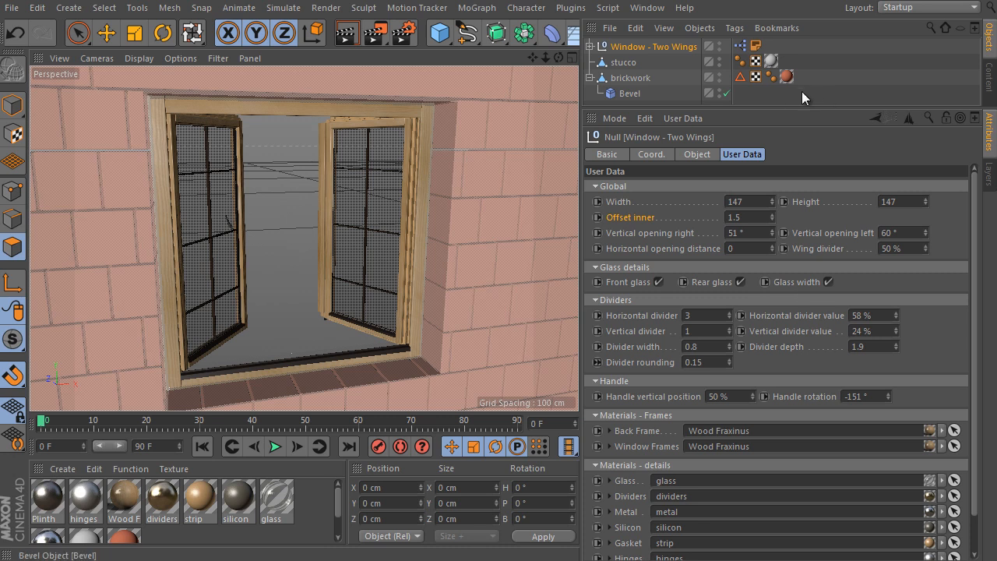
- Start a new empty project to hold only the Two Wings rig
{"action": "left_click", "coordinate": [12, 7]}
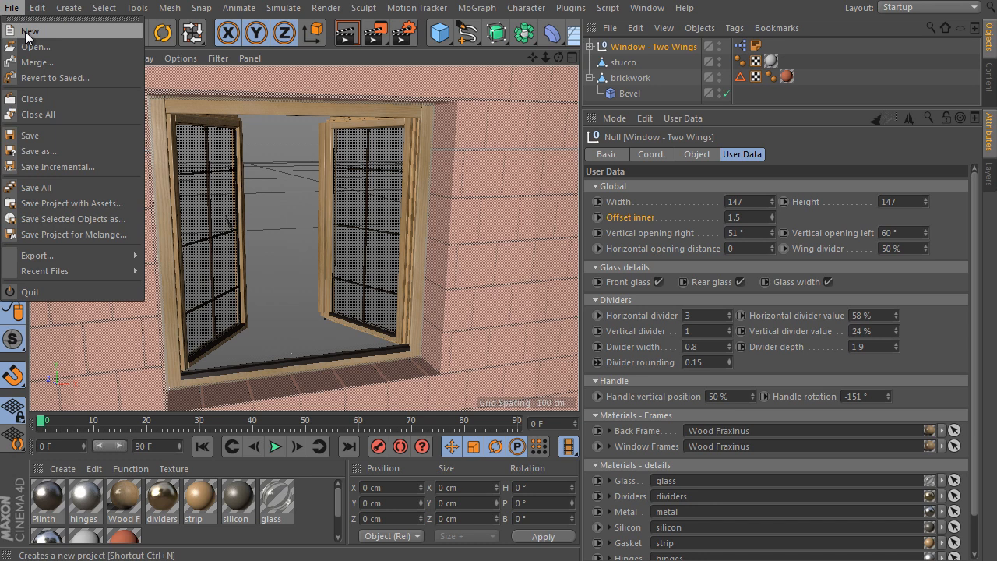
{"action": "left_click", "coordinate": [31, 30]}
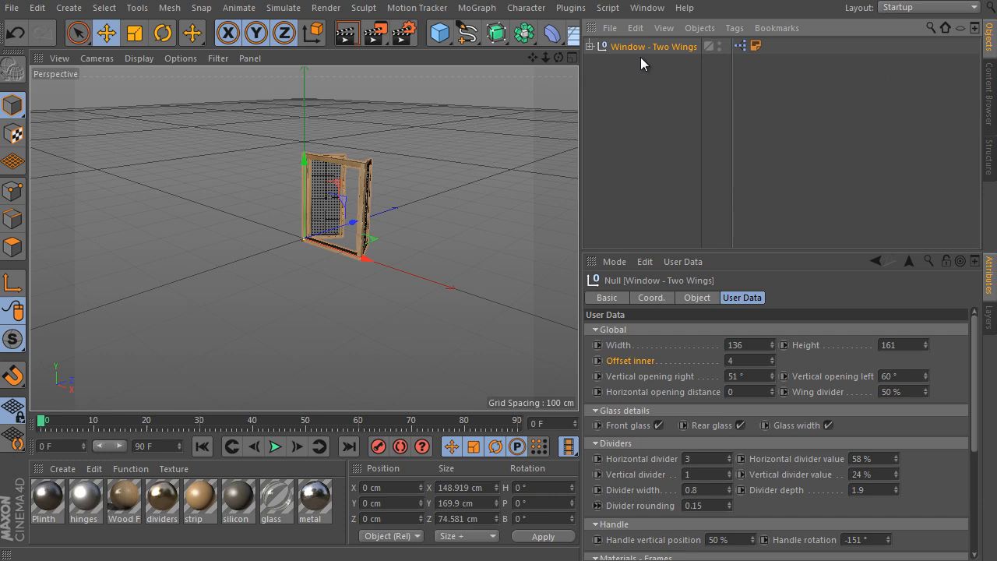
{"action": "mouse_move", "coordinate": [694, 253]}
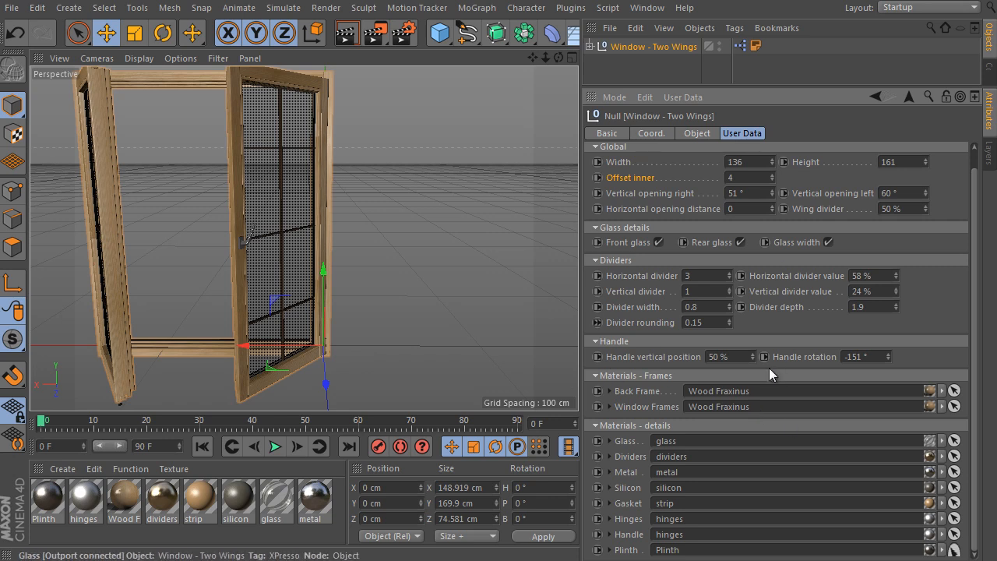
{"action": "mouse_move", "coordinate": [937, 124]}
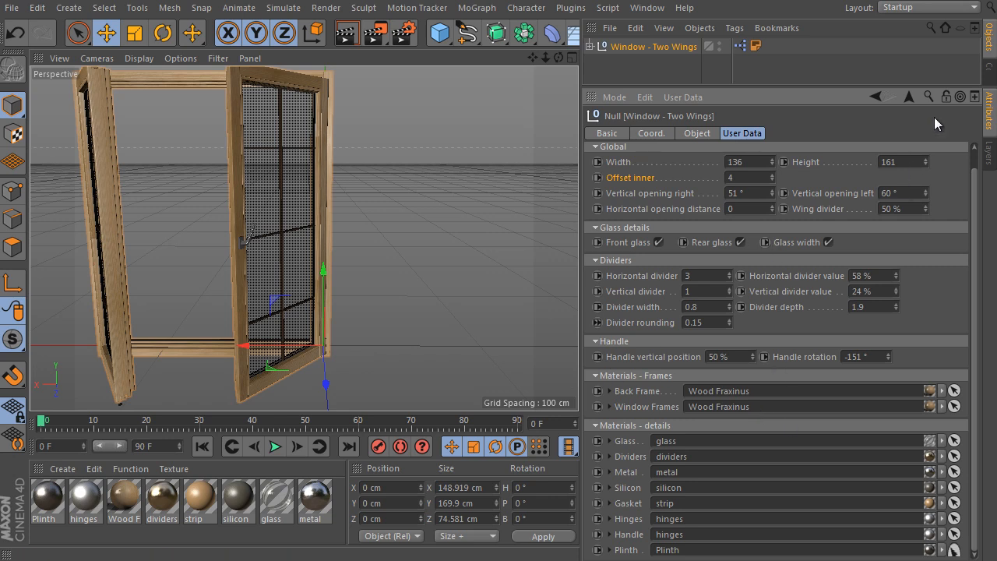
{"action": "scroll", "scroll_direction": "down", "scroll_amount": 3}
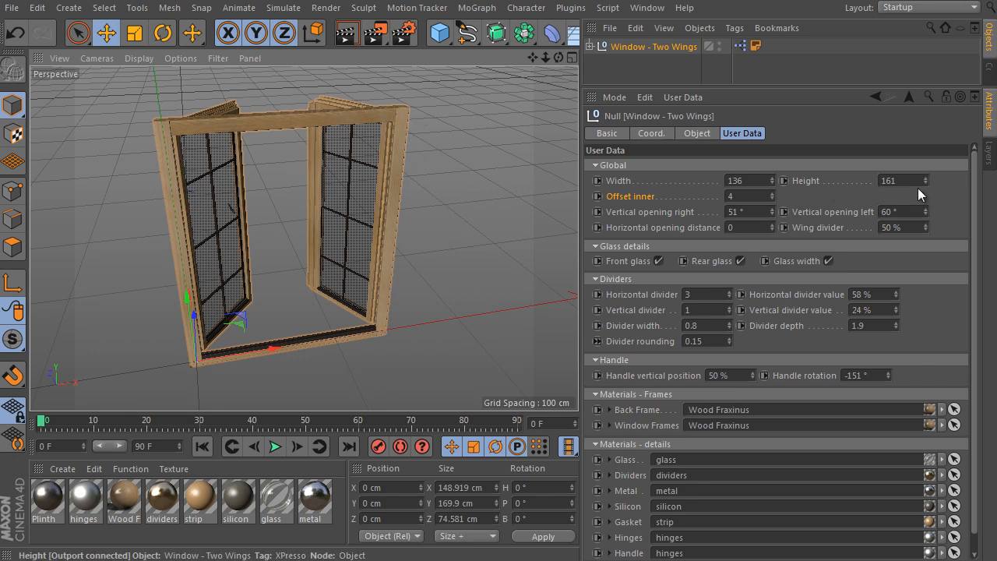
{"action": "mouse_move", "coordinate": [914, 156]}
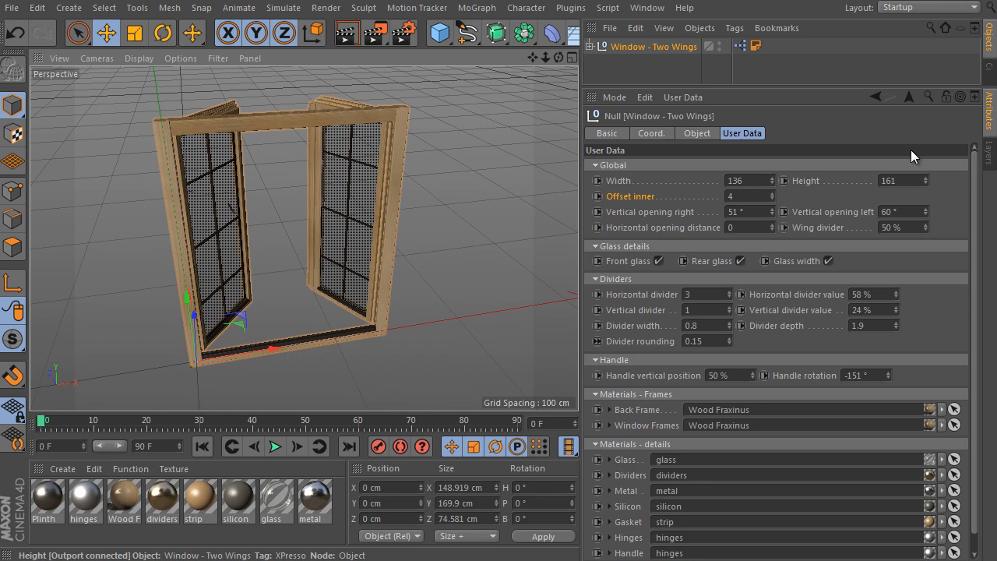
{"action": "mouse_move", "coordinate": [469, 322]}
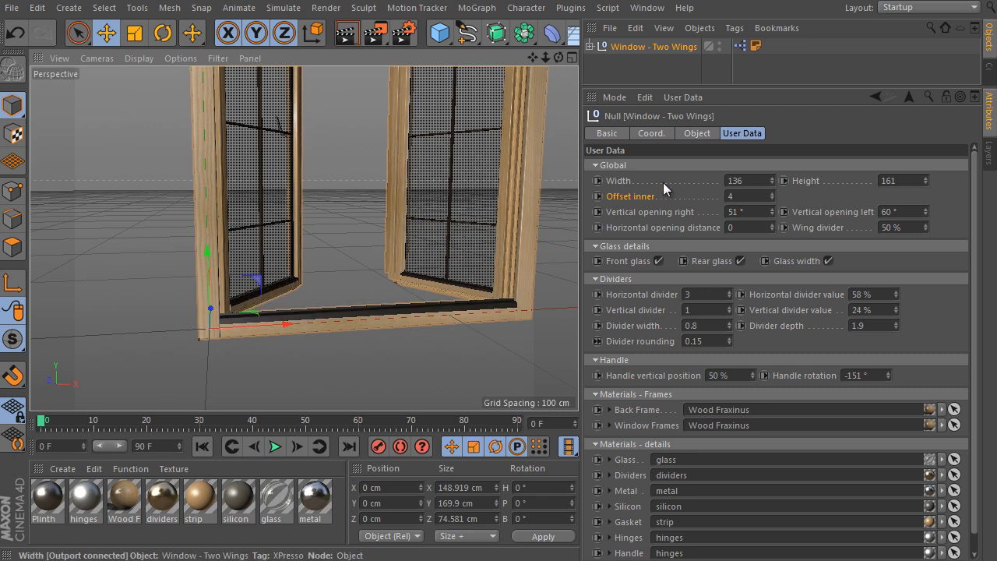
{"action": "mouse_move", "coordinate": [779, 206]}
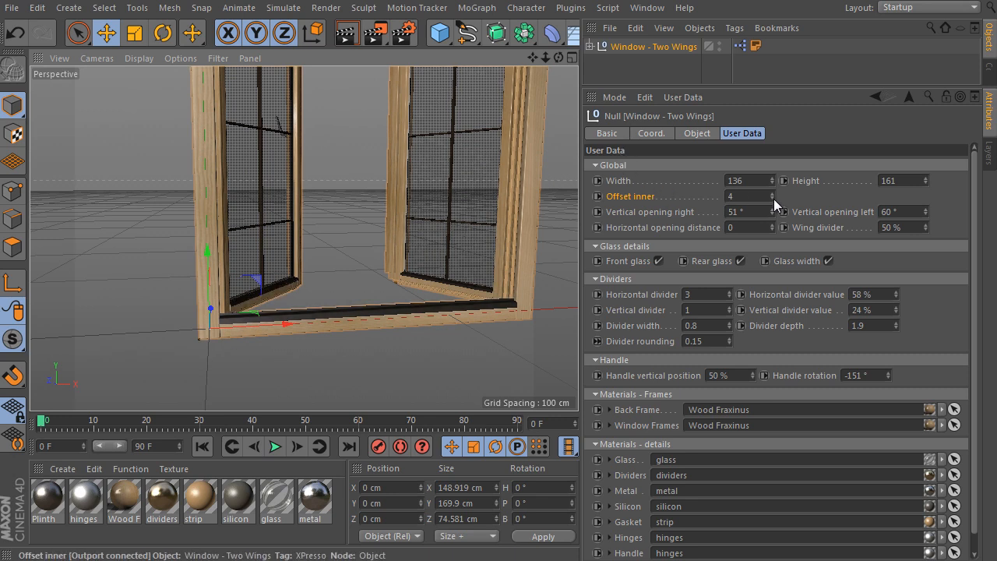
{"action": "mouse_move", "coordinate": [642, 206]}
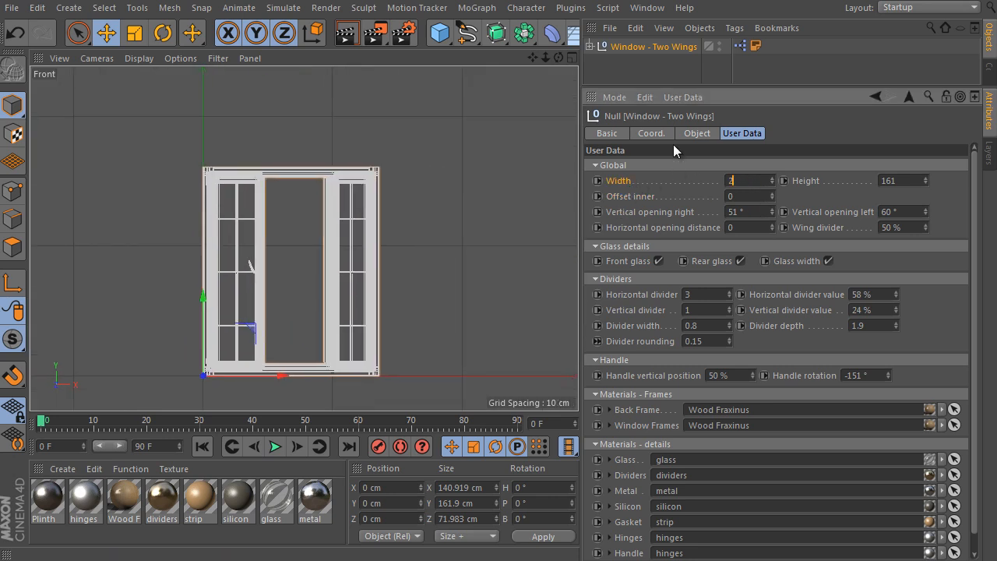
- Set the window to 200 by 200 with inner offset 2, then orbit to check
{"action": "type", "text": "200"}
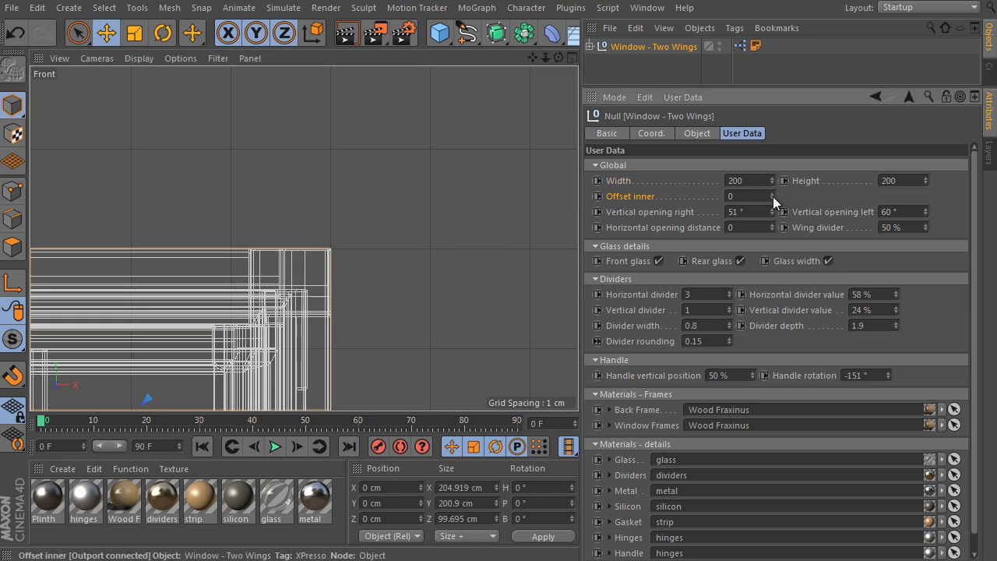
{"action": "left_click", "coordinate": [770, 194]}
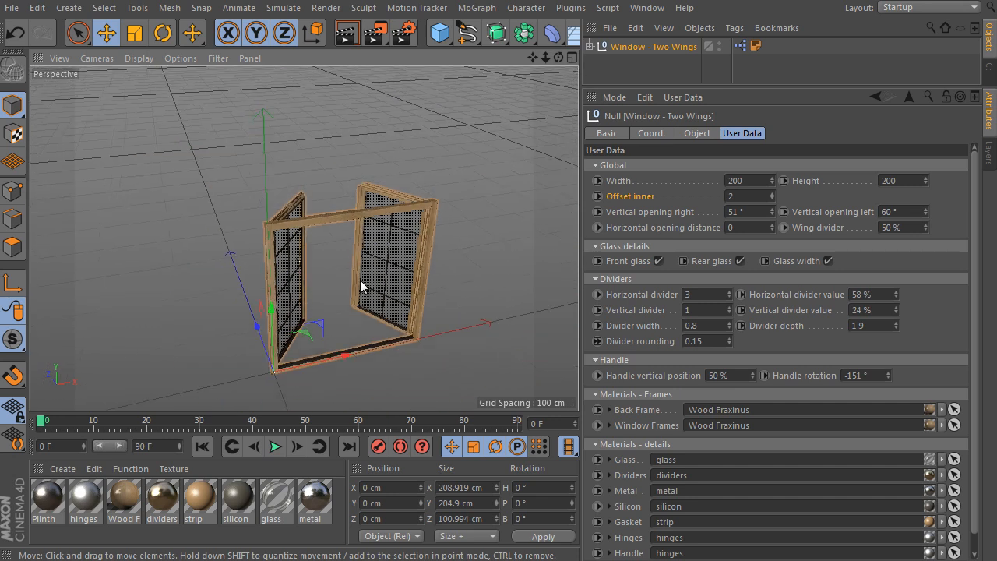
{"action": "left_click_drag", "start_coordinate": [363, 284], "coordinate": [285, 246]}
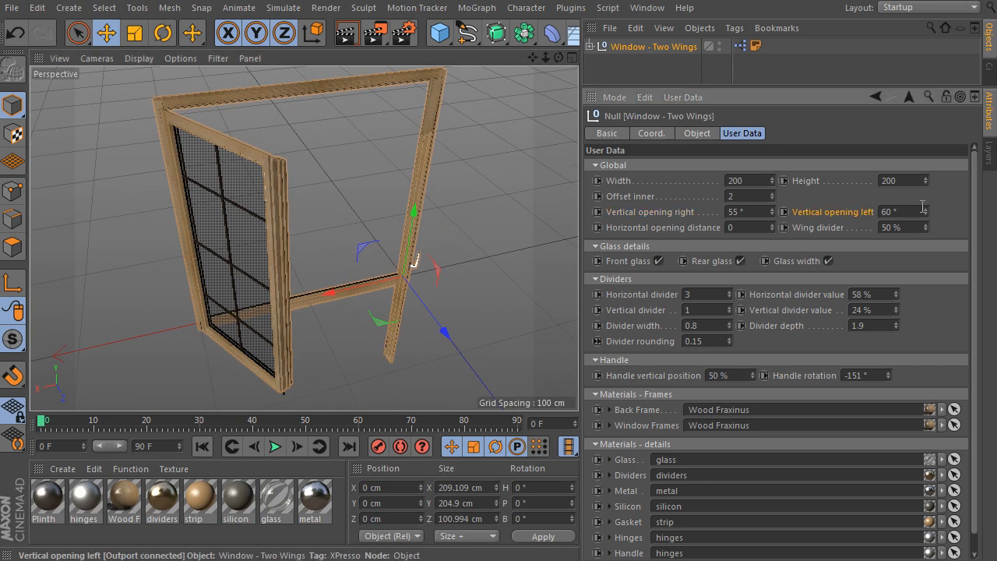
- Adjust the wing openings and sliding distance, inspect the wings, and enter height 100
{"action": "type", "text": "125"}
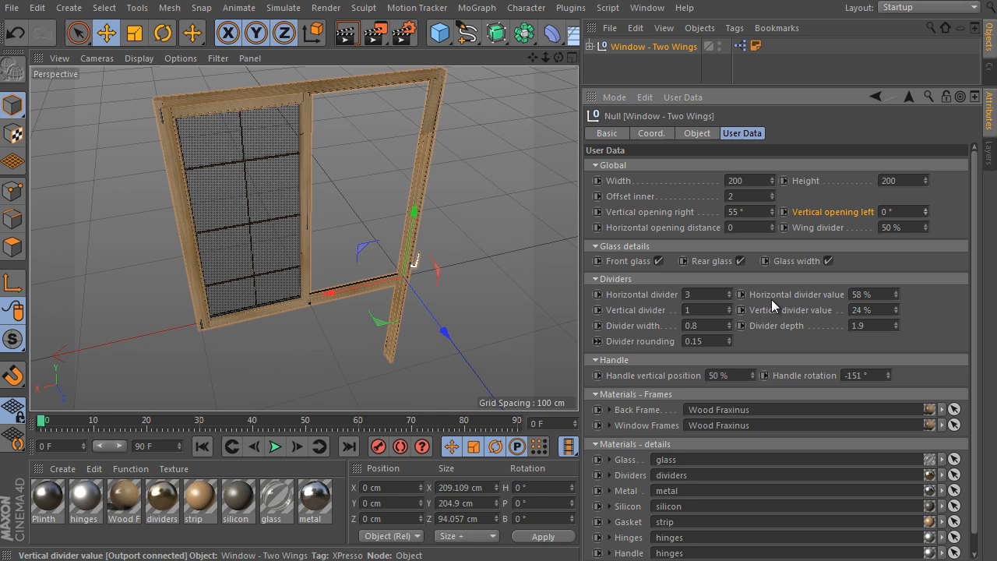
{"action": "mouse_move", "coordinate": [514, 180]}
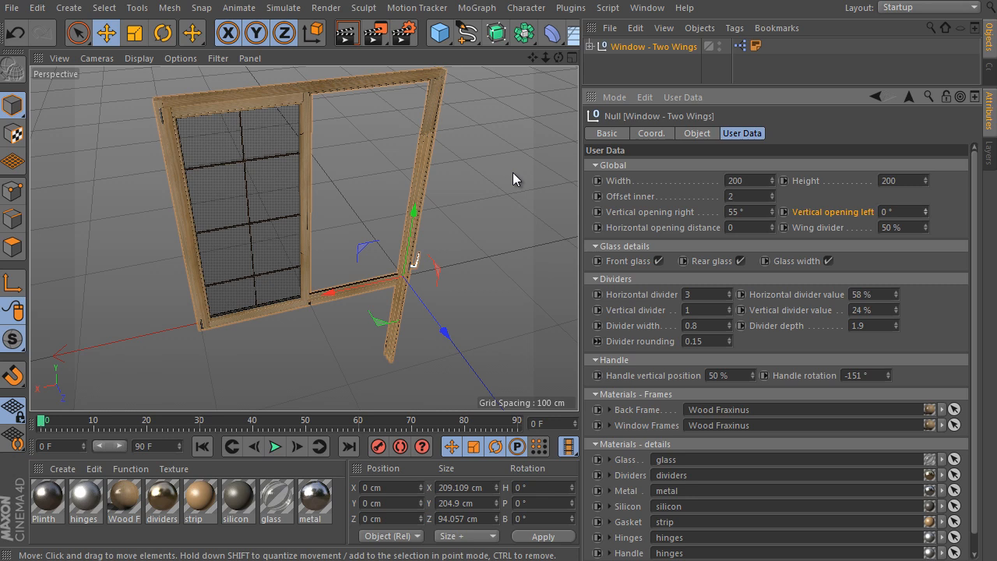
{"action": "left_click_drag", "start_coordinate": [514, 179], "coordinate": [397, 168]}
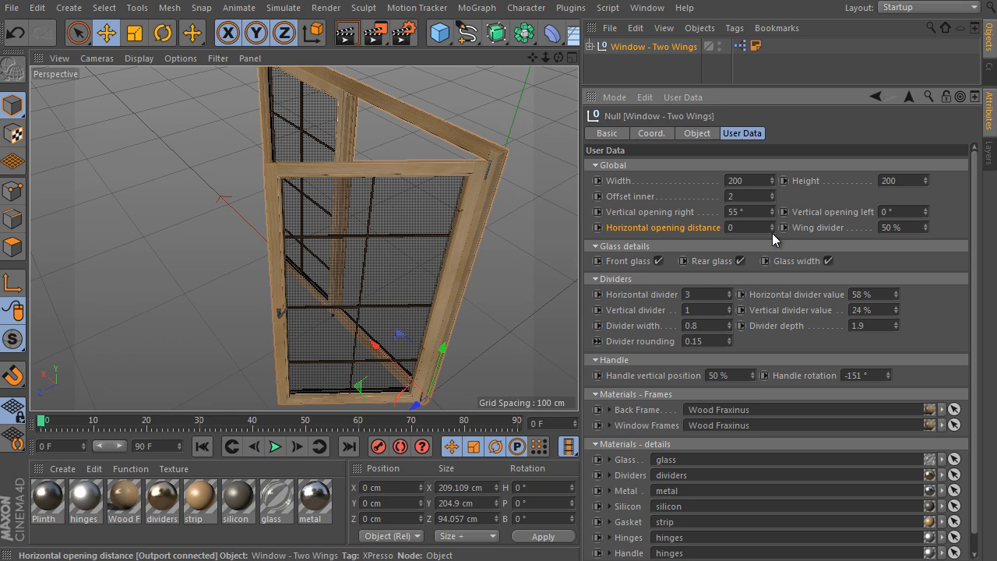
{"action": "mouse_move", "coordinate": [658, 212]}
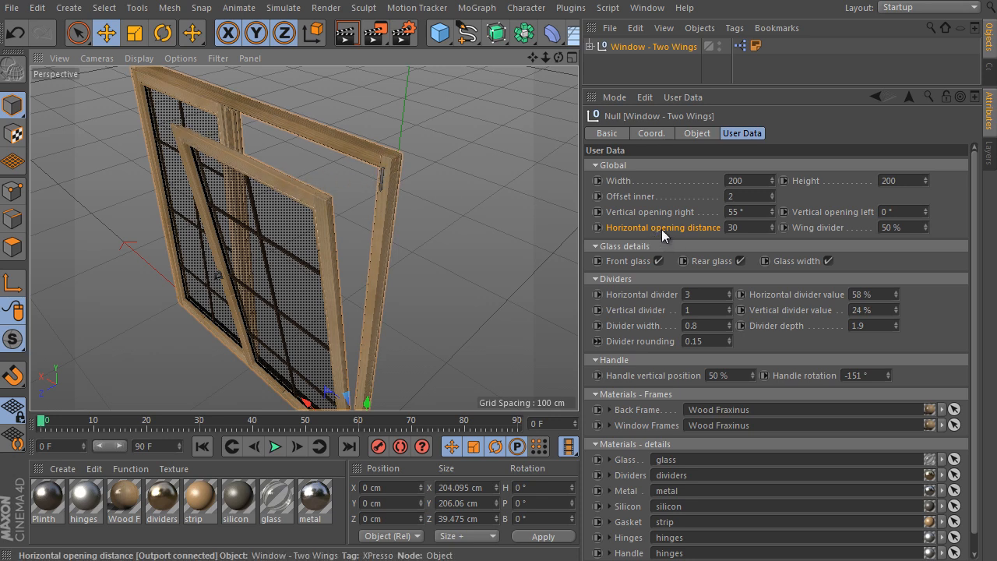
{"action": "mouse_move", "coordinate": [769, 212]}
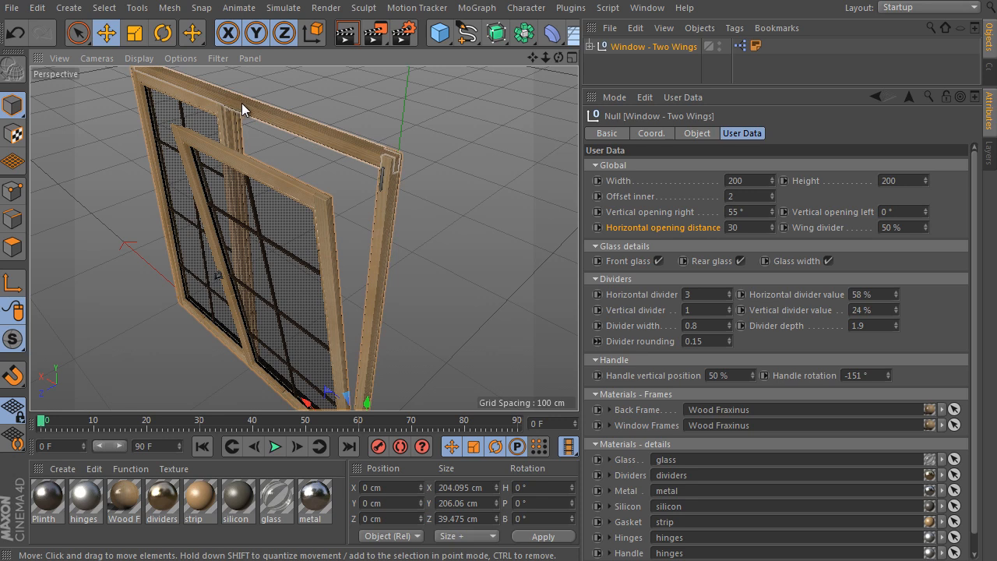
{"action": "left_click_drag", "start_coordinate": [242, 109], "coordinate": [306, 274]}
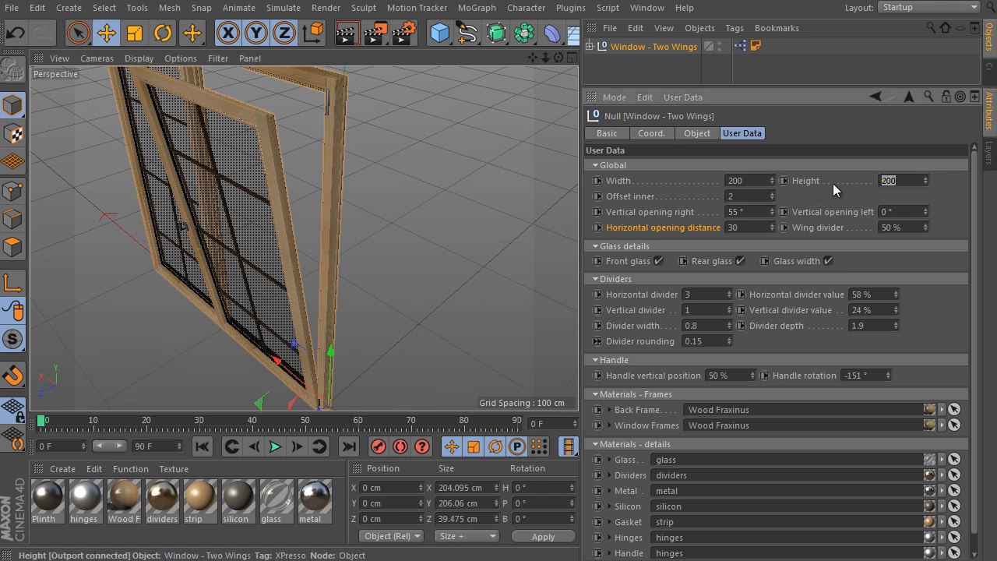
{"action": "type", "text": "100"}
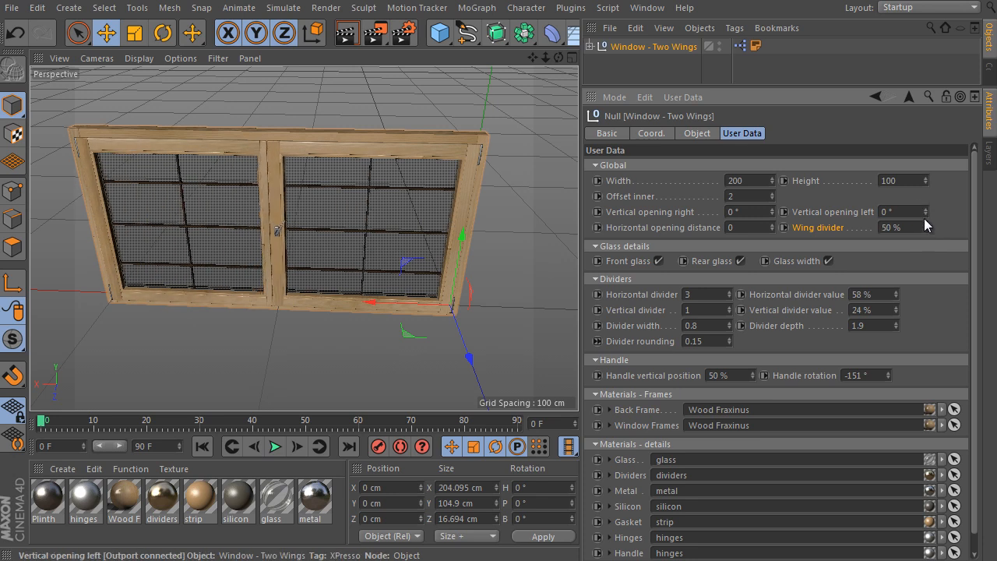
{"action": "mouse_move", "coordinate": [941, 14]}
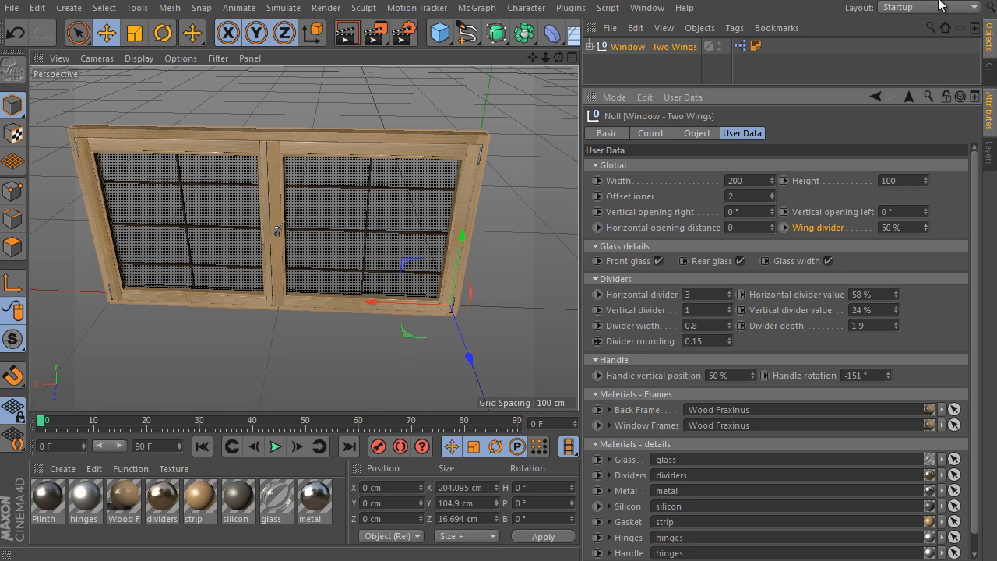
{"action": "mouse_move", "coordinate": [523, 260]}
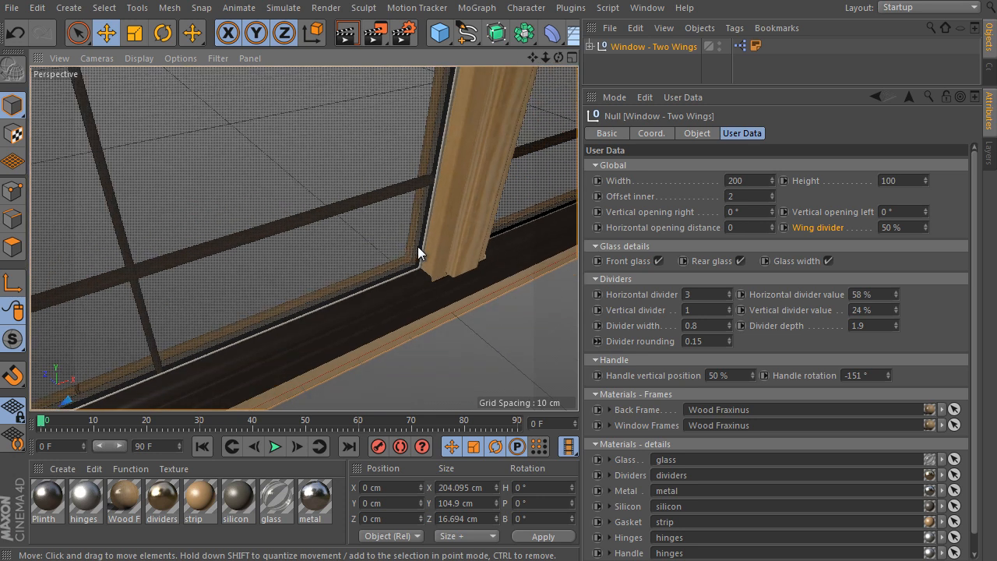
- Switch off one of the window's glass panes
{"action": "left_click", "coordinate": [739, 261]}
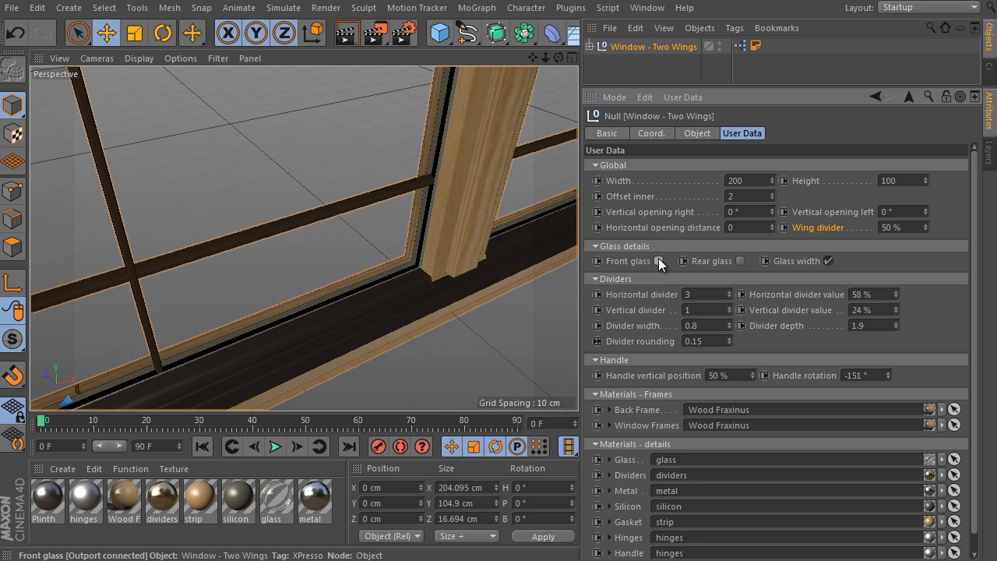
- Toggle the front and rear glass panes, leaving front glass on
{"action": "left_click", "coordinate": [741, 261]}
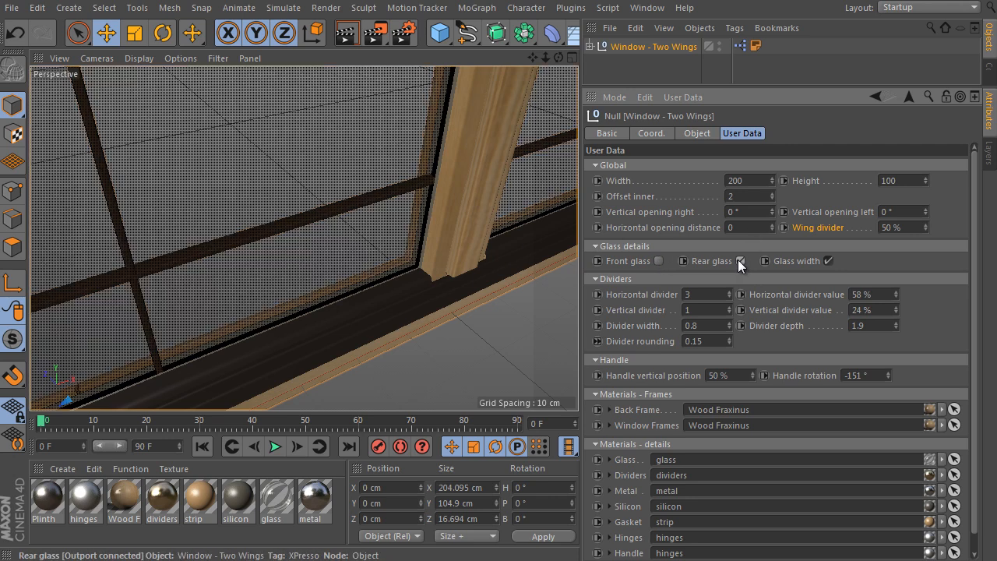
{"action": "left_click", "coordinate": [741, 261]}
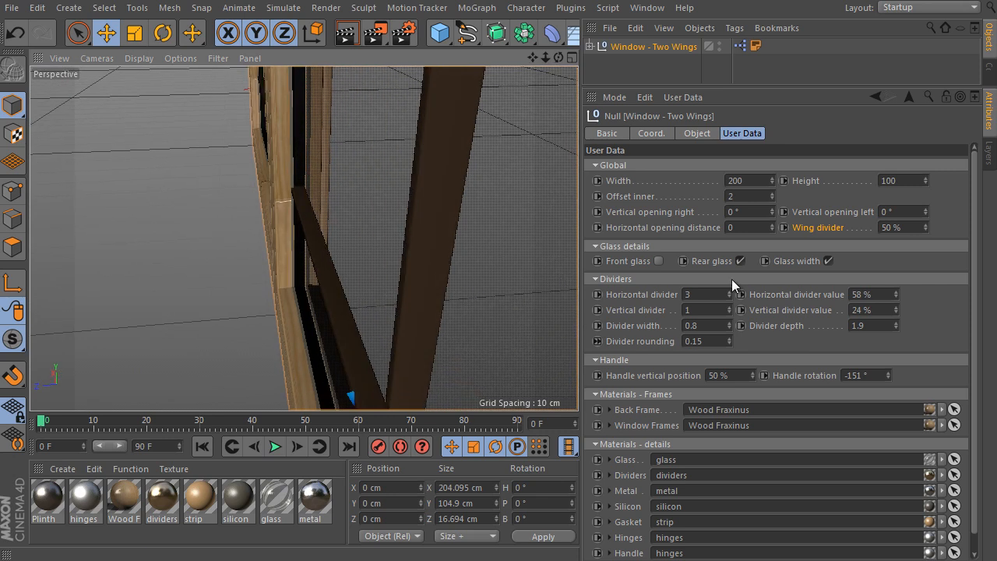
{"action": "left_click", "coordinate": [659, 260]}
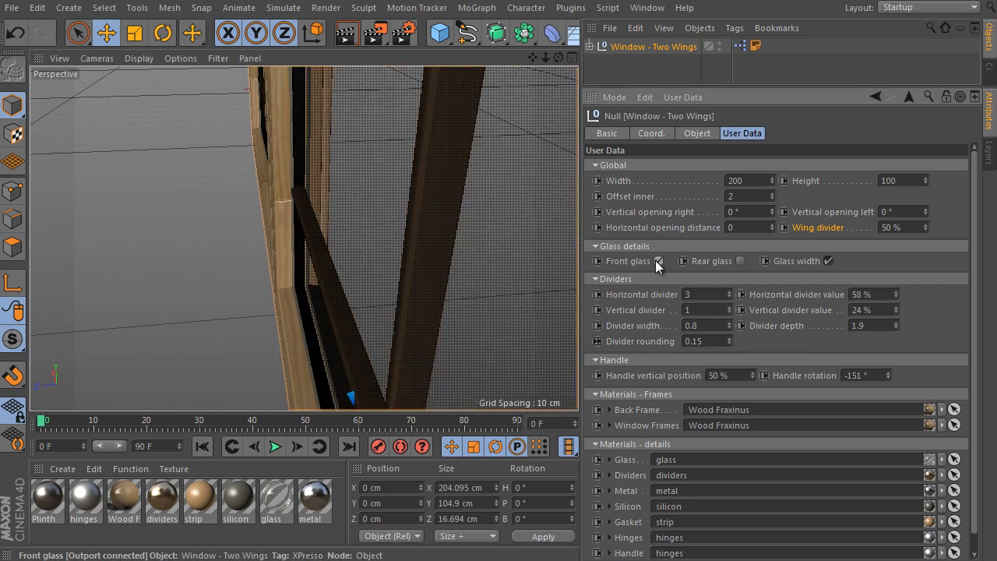
{"action": "left_click", "coordinate": [658, 261]}
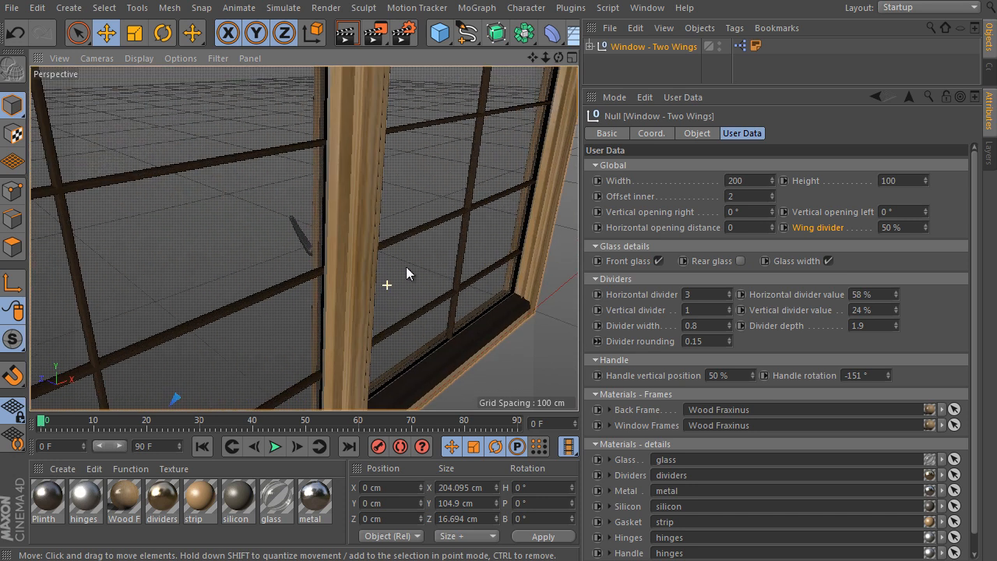
- Turn Glass width back on and expand the rig's part hierarchy
{"action": "left_click", "coordinate": [829, 261]}
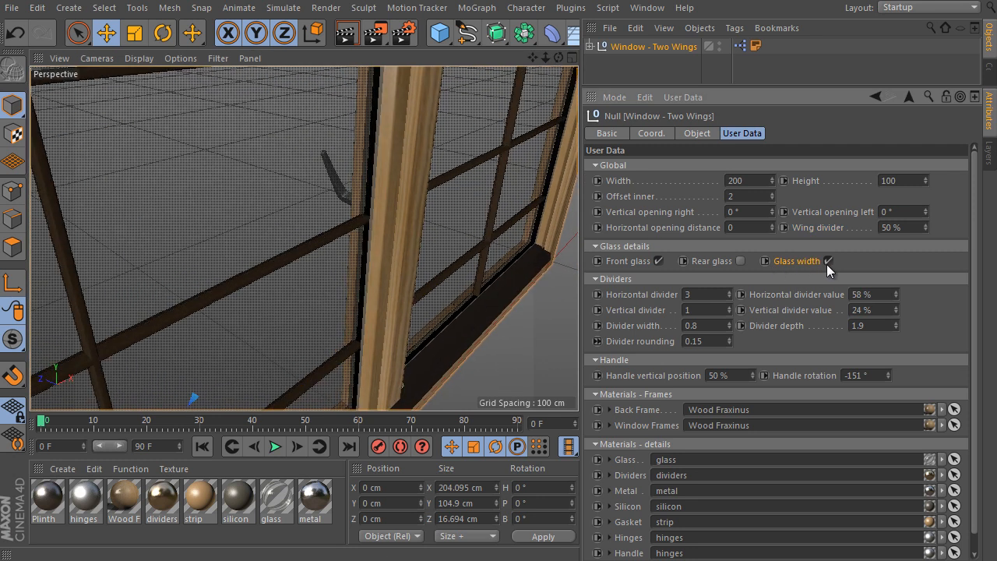
{"action": "left_click", "coordinate": [828, 261]}
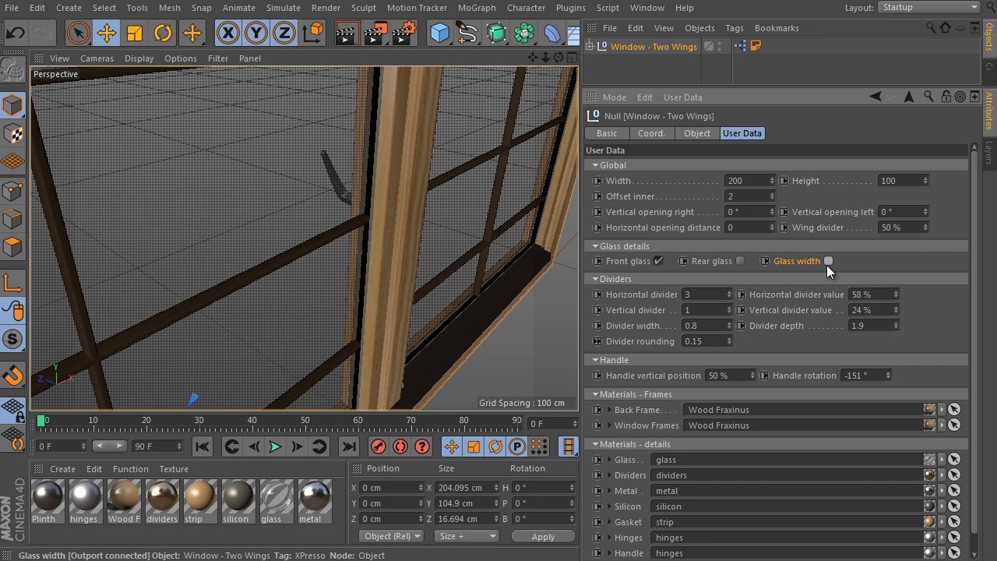
{"action": "left_click", "coordinate": [828, 261]}
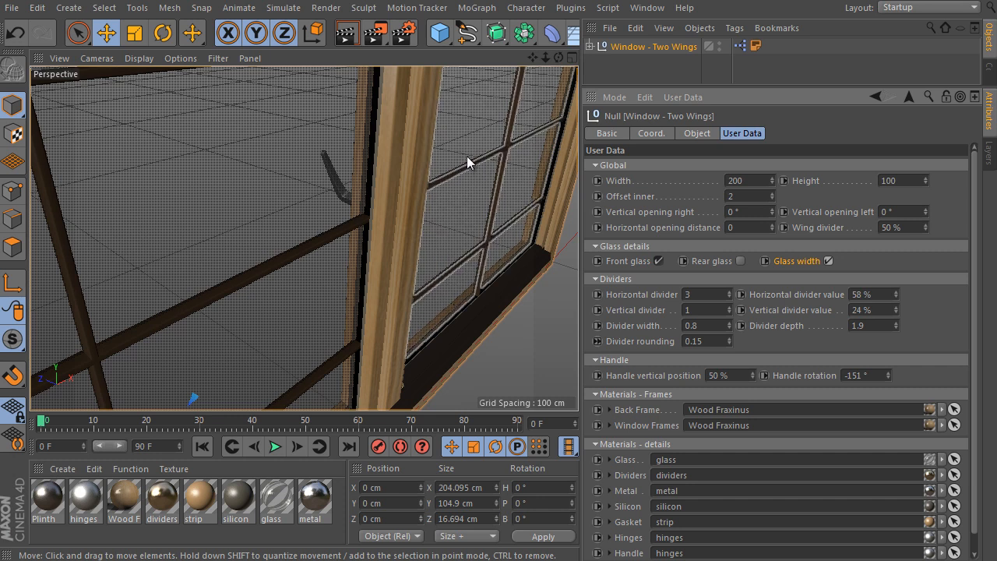
{"action": "mouse_move", "coordinate": [462, 165]}
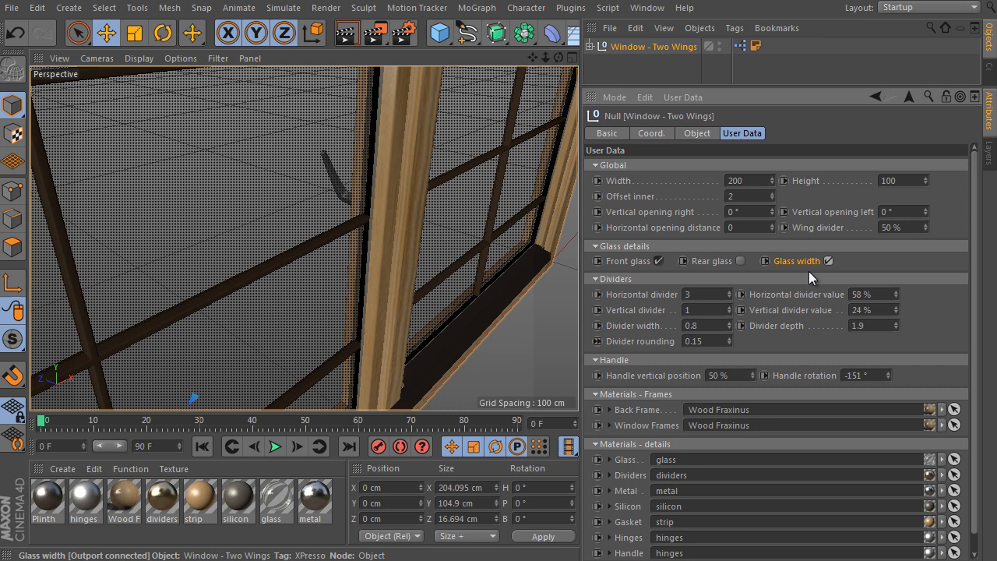
{"action": "mouse_move", "coordinate": [596, 49]}
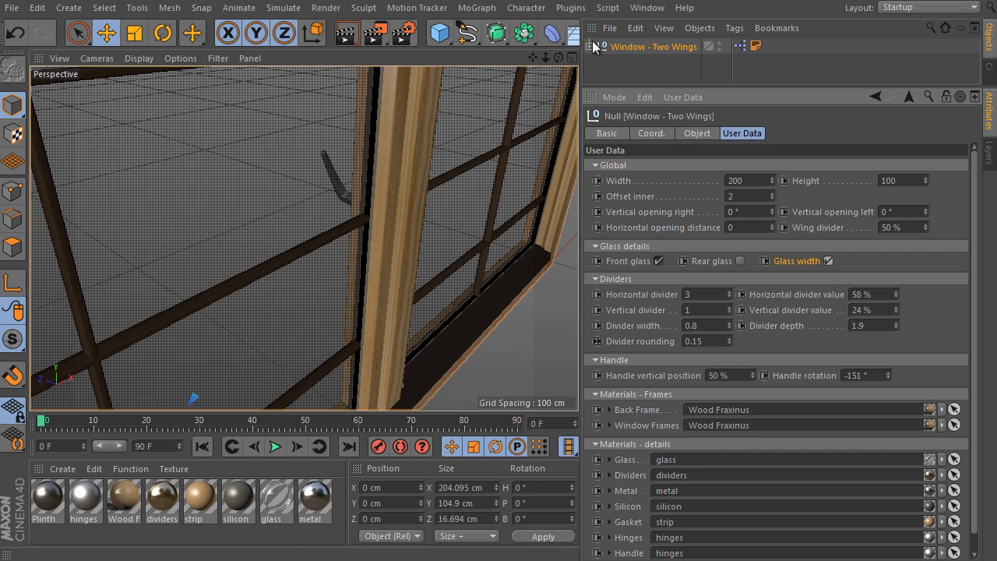
{"action": "left_click", "coordinate": [597, 46]}
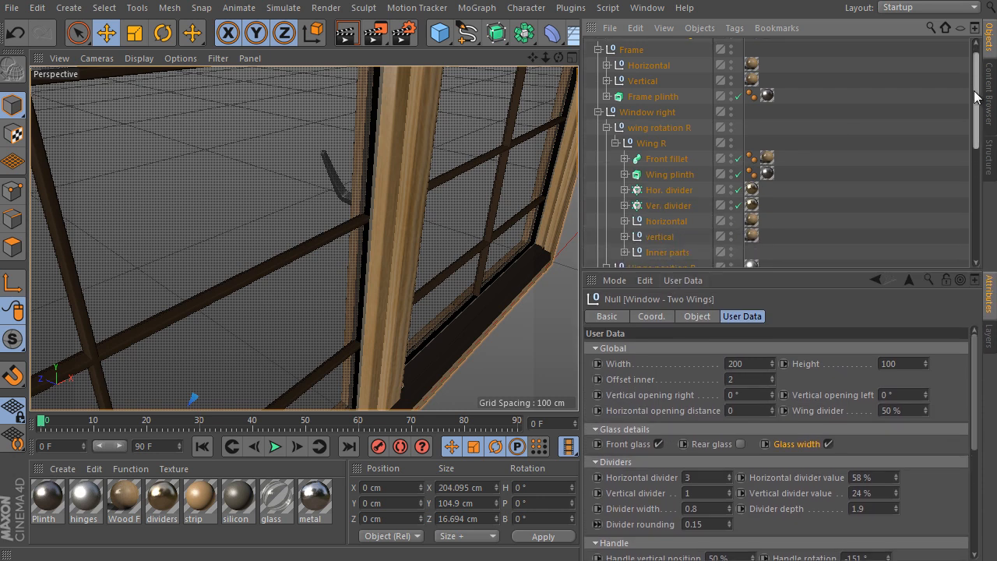
- Browse the right wing's inner parts, then collapse the rig hierarchy
{"action": "scroll", "scroll_direction": "down", "scroll_amount": 3}
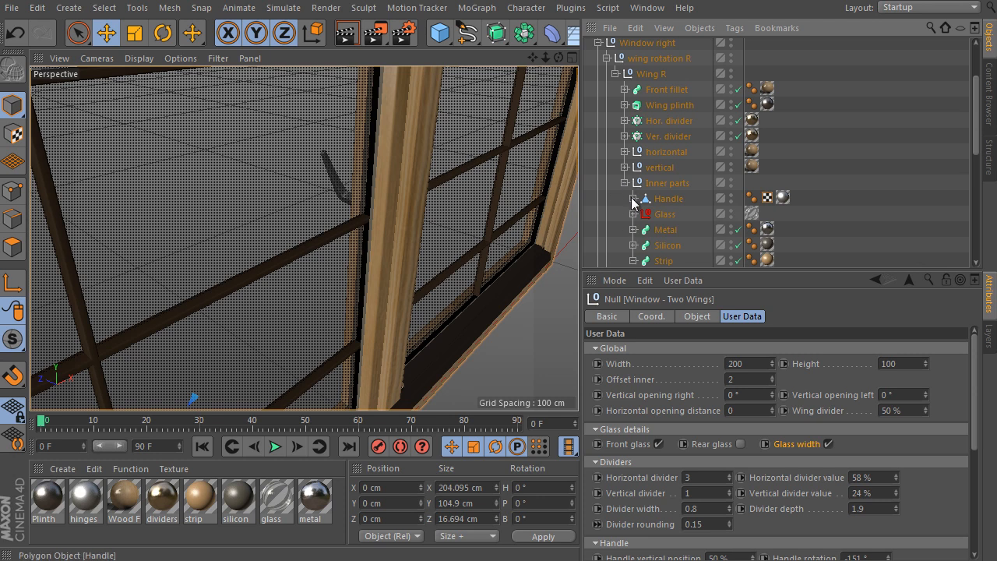
{"action": "left_click", "coordinate": [626, 213]}
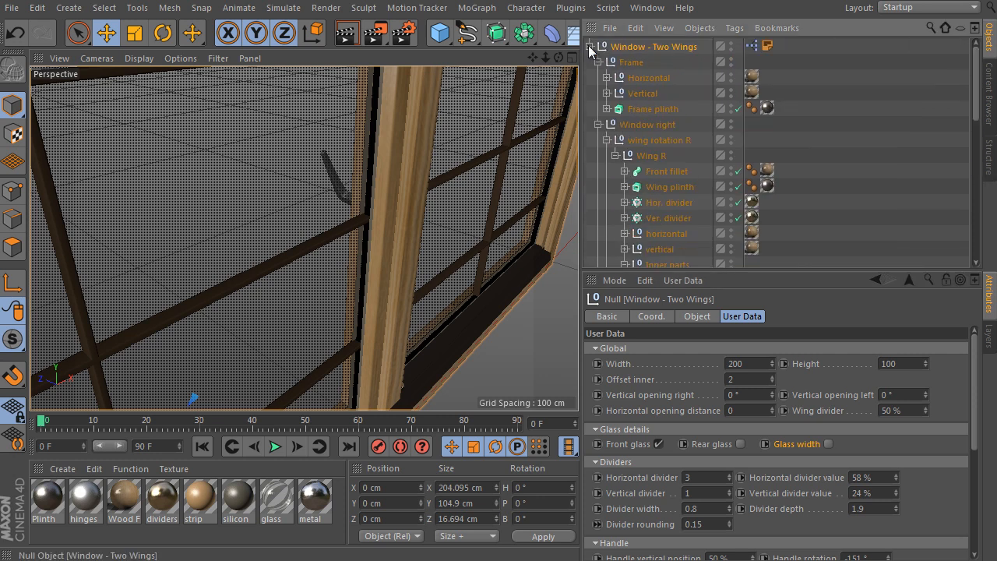
{"action": "left_click", "coordinate": [597, 46]}
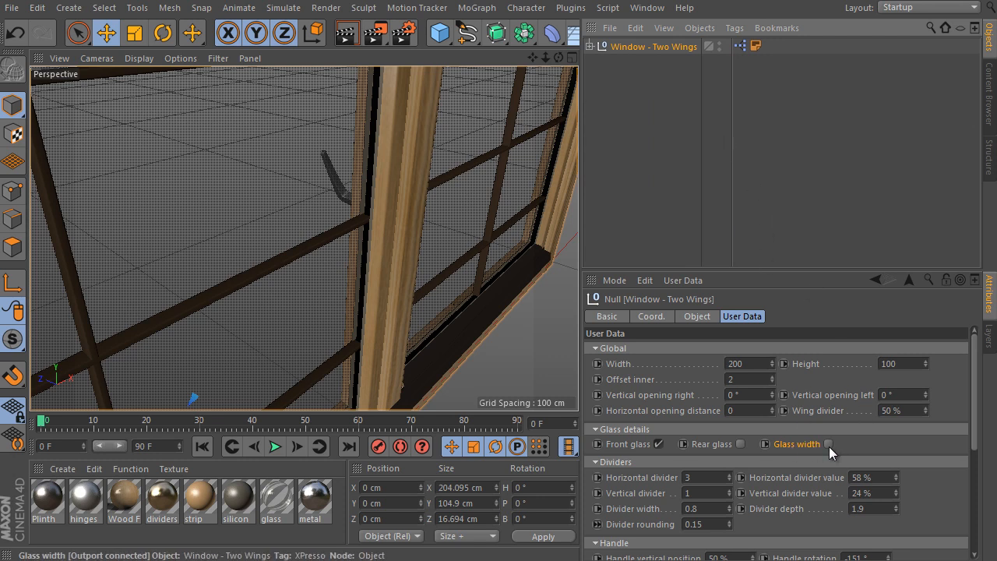
- Enable Glass width and rear glass, set dividers to 57% and 53%, then zero divider counts
{"action": "left_click", "coordinate": [828, 443]}
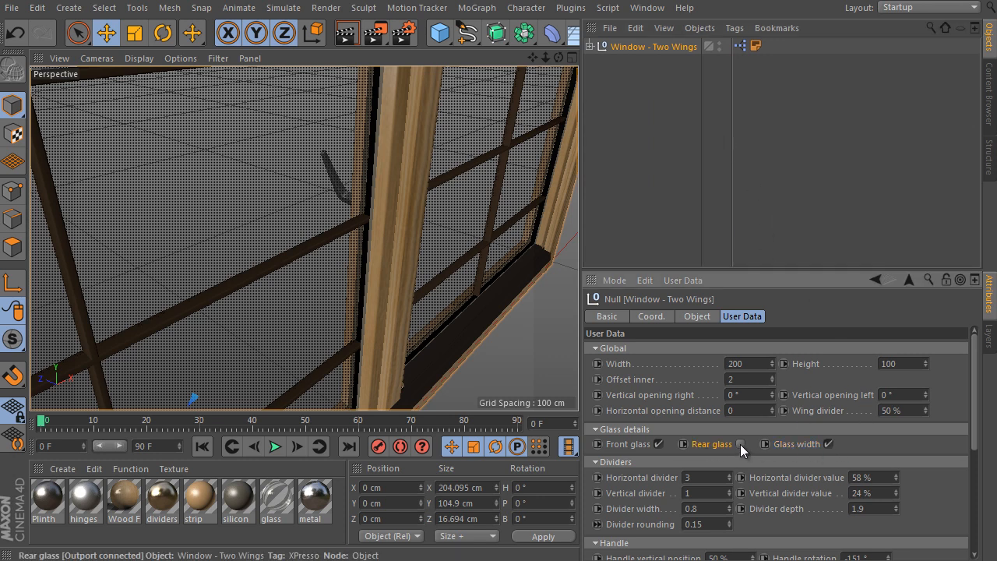
{"action": "left_click", "coordinate": [740, 443]}
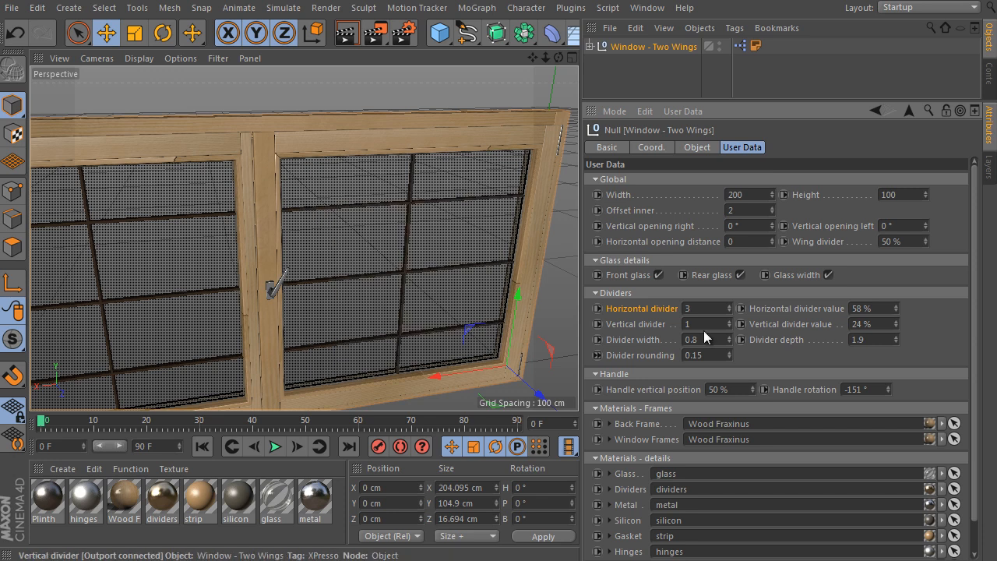
{"action": "left_click", "coordinate": [738, 305]}
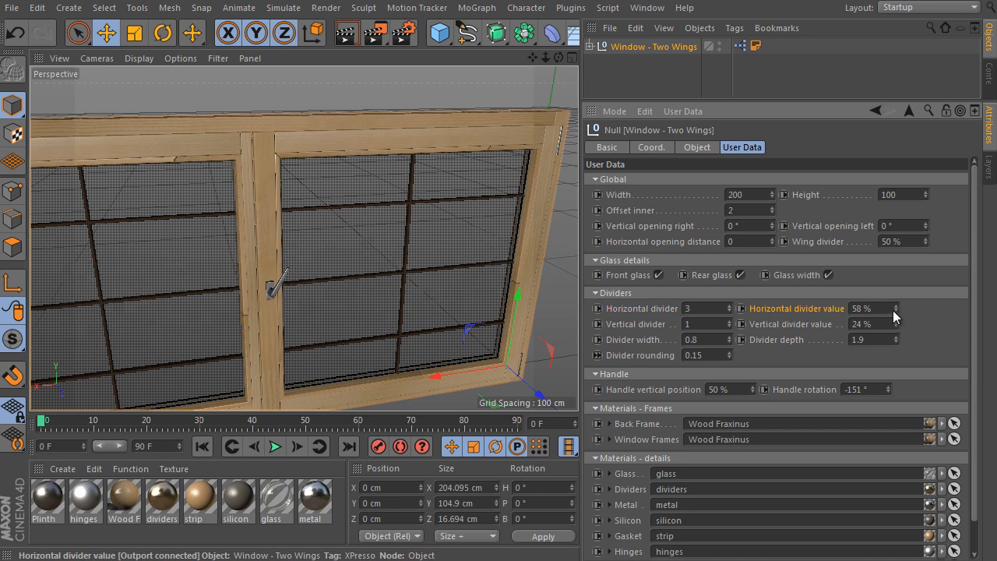
{"action": "left_click_drag", "start_coordinate": [872, 307], "coordinate": [892, 307]}
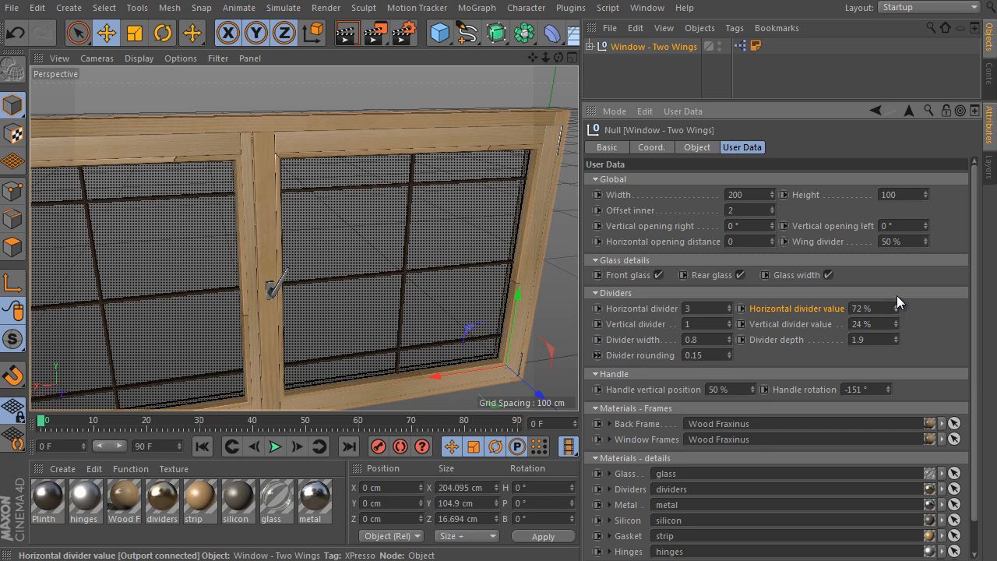
{"action": "left_click_drag", "start_coordinate": [896, 305], "coordinate": [896, 310]}
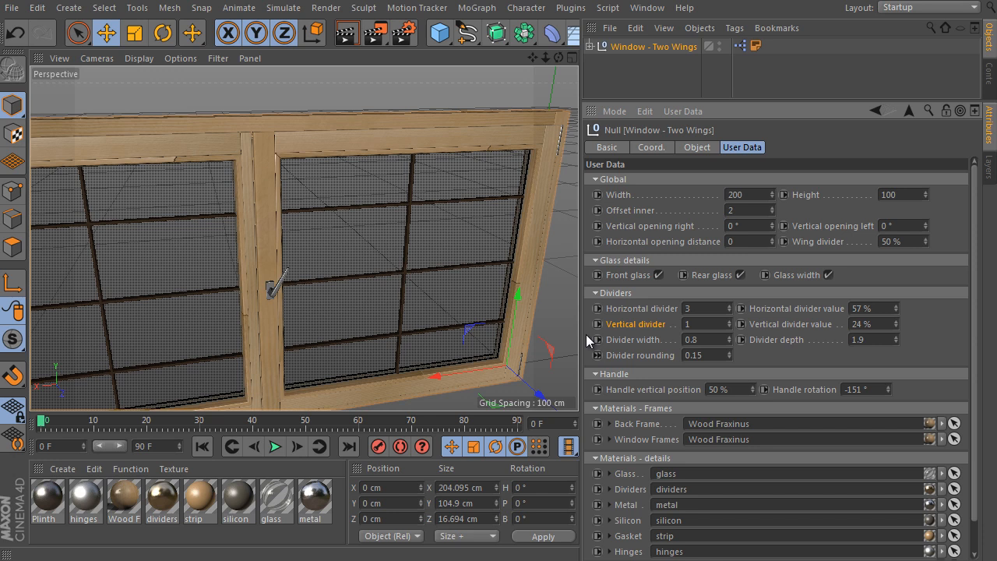
{"action": "left_click", "coordinate": [704, 324]}
{"action": "type", "text": "3"}
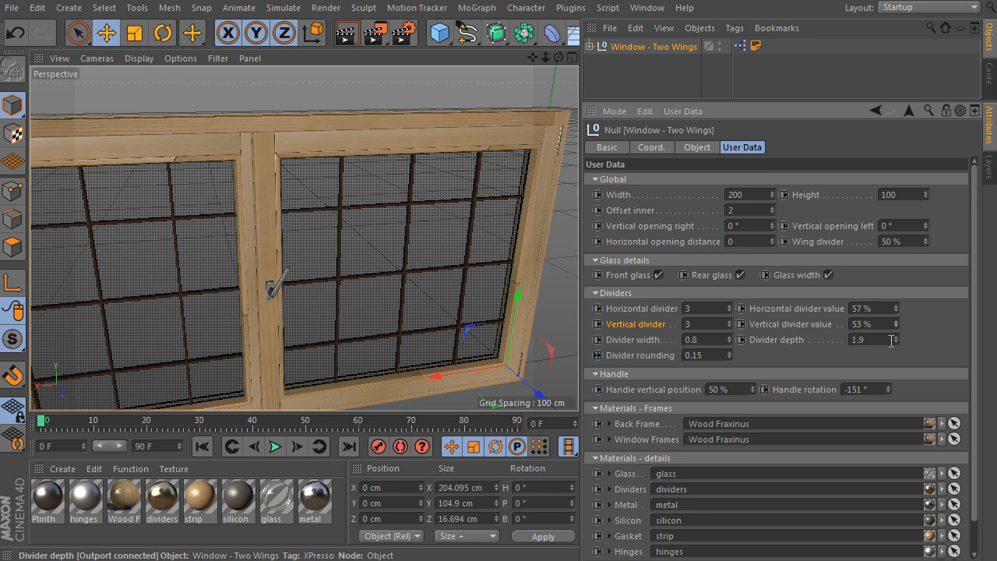
{"action": "left_click", "coordinate": [727, 304]}
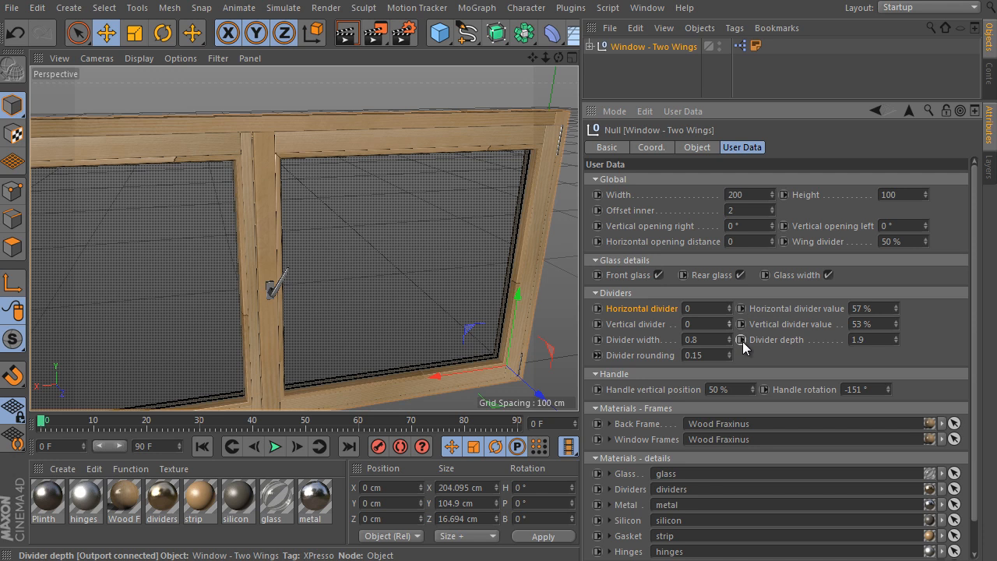
- Give the window 3 horizontal and 3 vertical dividers, width 3, depth 2.9, rounding 1.05
{"action": "left_click", "coordinate": [705, 323]}
{"action": "type", "text": "3"}
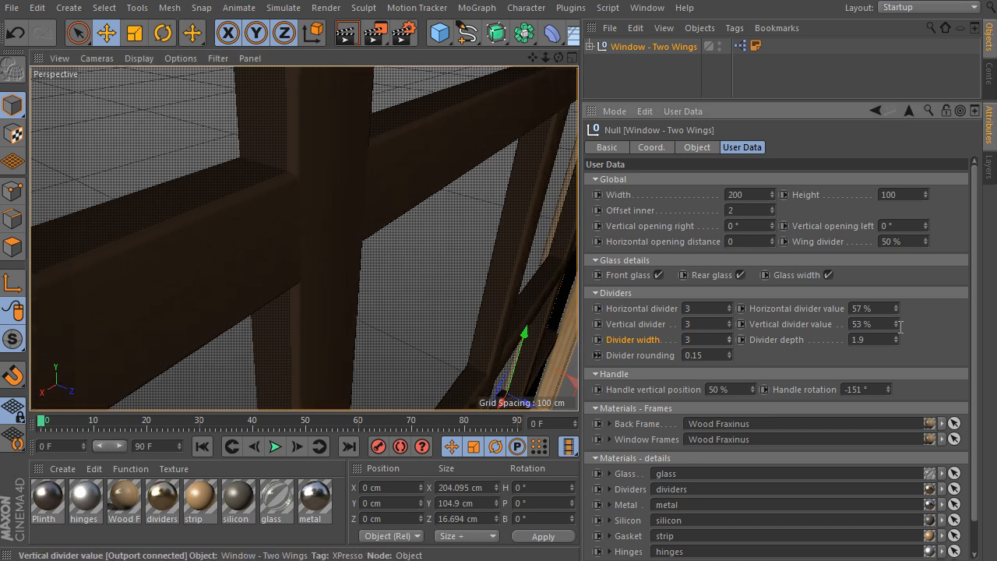
{"action": "left_click_drag", "start_coordinate": [873, 339], "coordinate": [900, 339]}
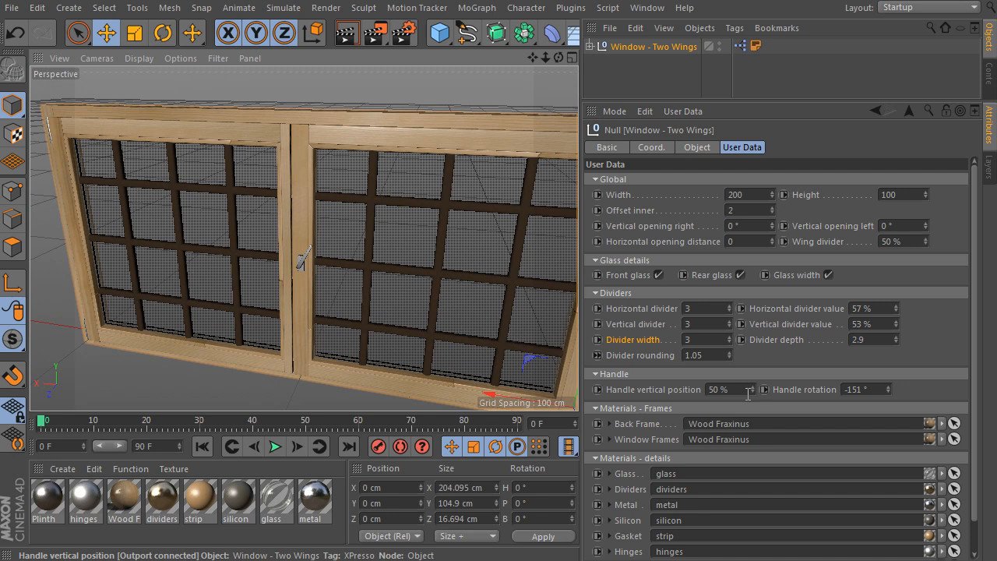
- Set the handle's vertical position to 55% and its rotation to -24°
{"action": "left_click_drag", "start_coordinate": [717, 390], "coordinate": [716, 405]}
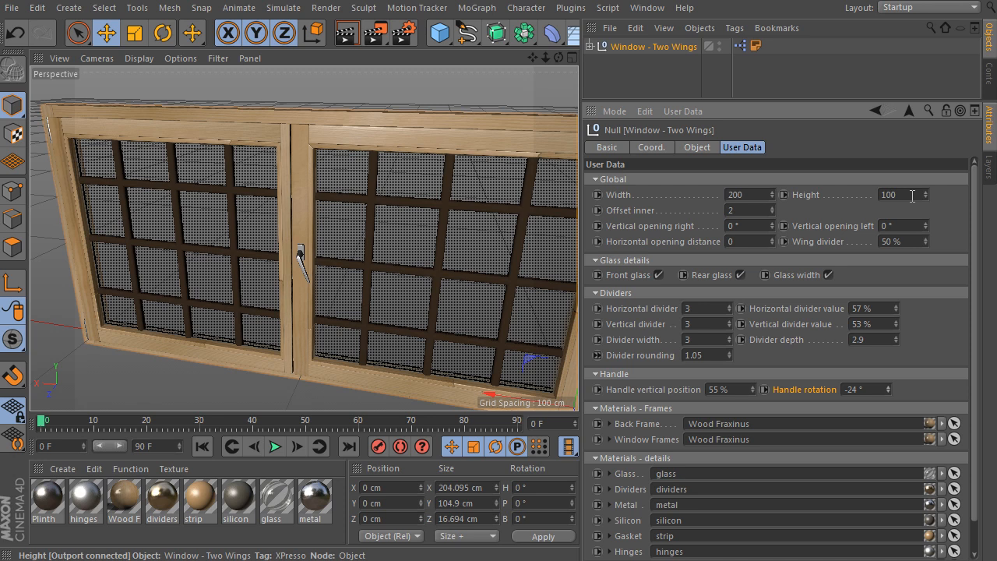
{"action": "mouse_move", "coordinate": [911, 197]}
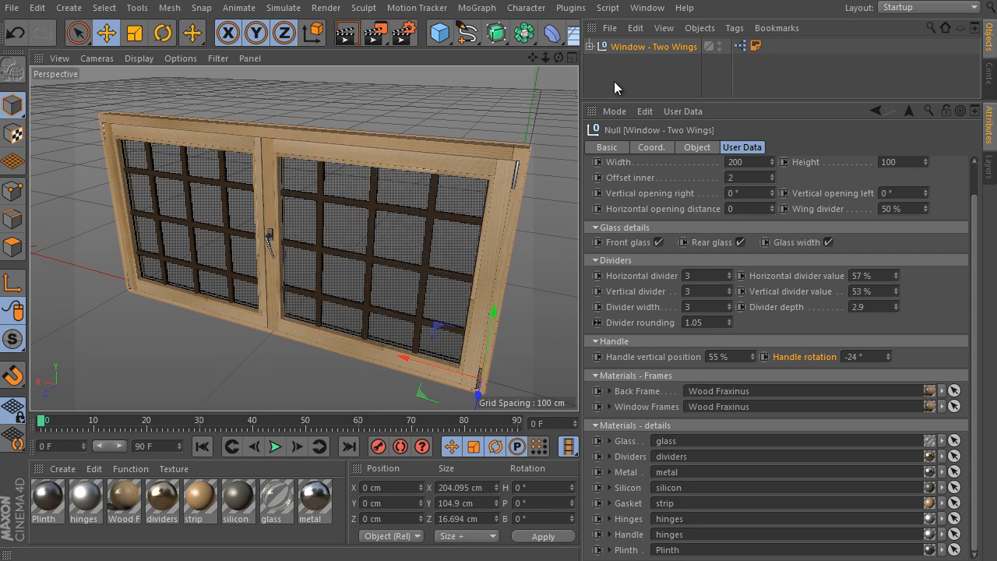
- Expand Window - Two Wings and show the Horizontal null's Wood Fraxinus texture tag
{"action": "left_click", "coordinate": [597, 46]}
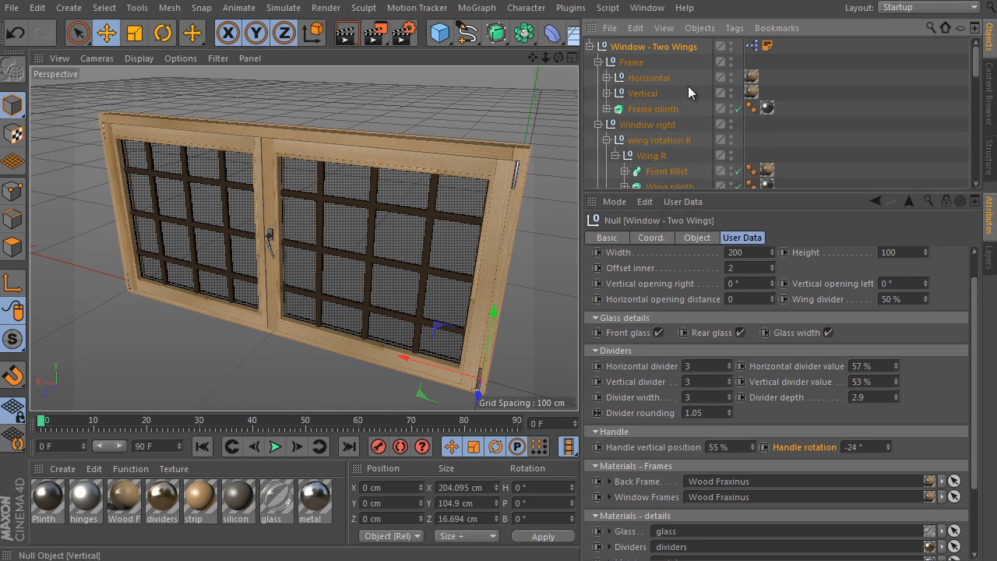
{"action": "left_click", "coordinate": [648, 77]}
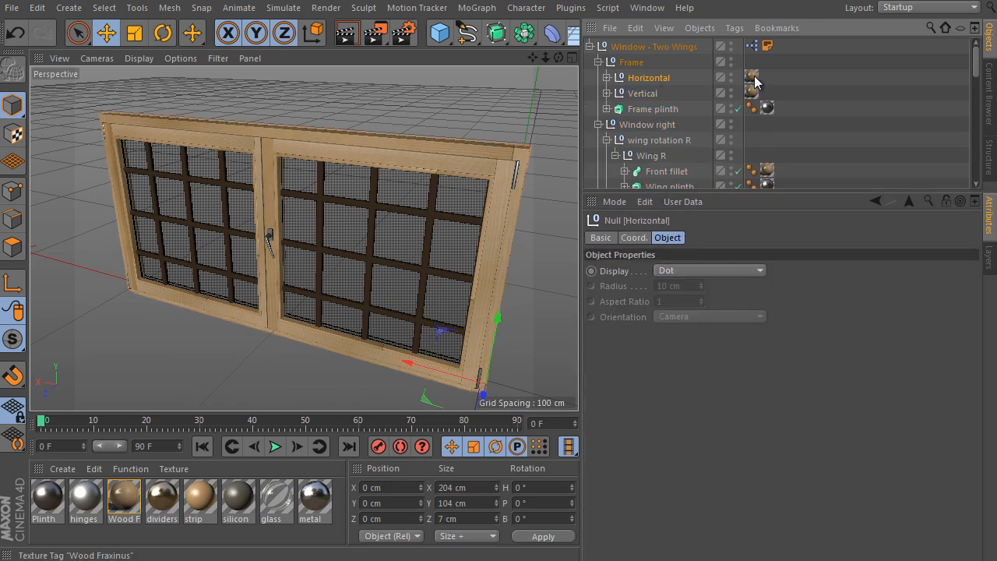
{"action": "left_click", "coordinate": [751, 77]}
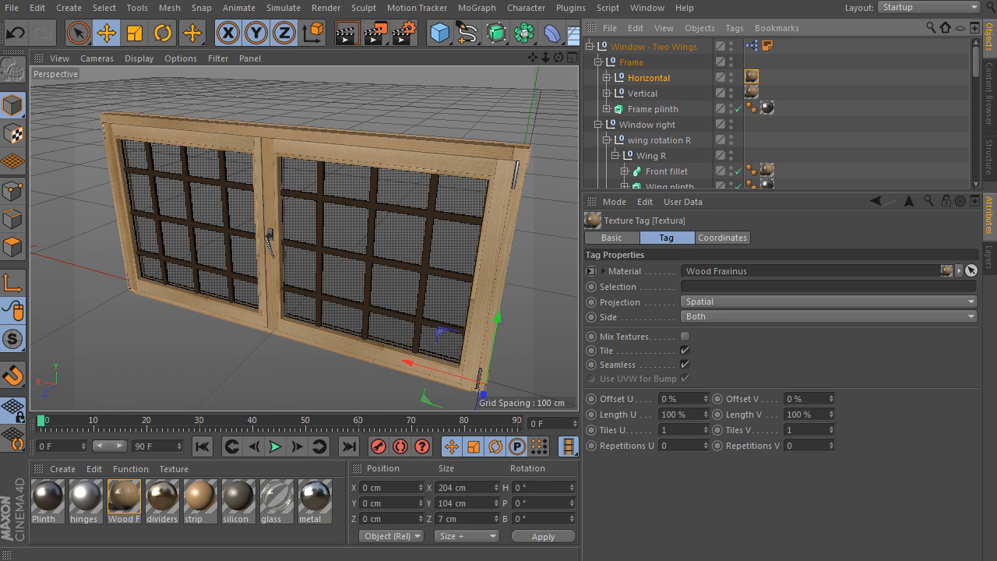
{"action": "mouse_move", "coordinate": [577, 212]}
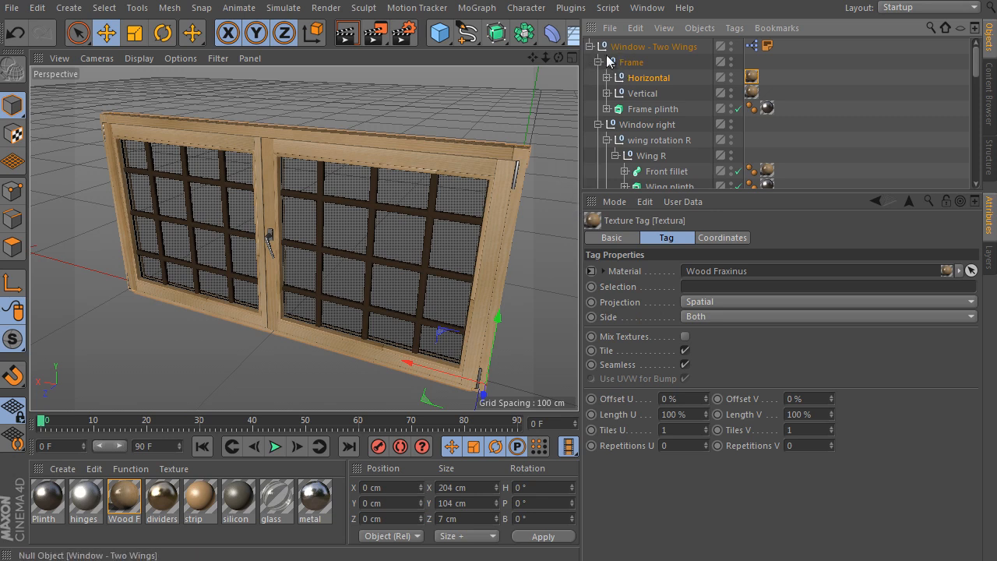
- Collapse the Two Wings hierarchy and open Wood Fraxinus in the Material Editor
{"action": "left_click", "coordinate": [652, 47]}
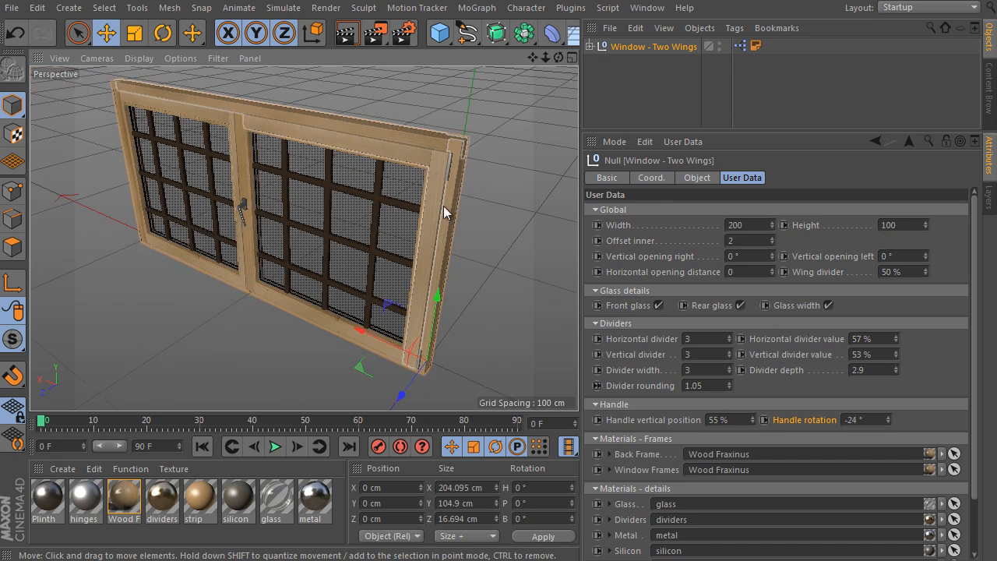
{"action": "mouse_move", "coordinate": [421, 294]}
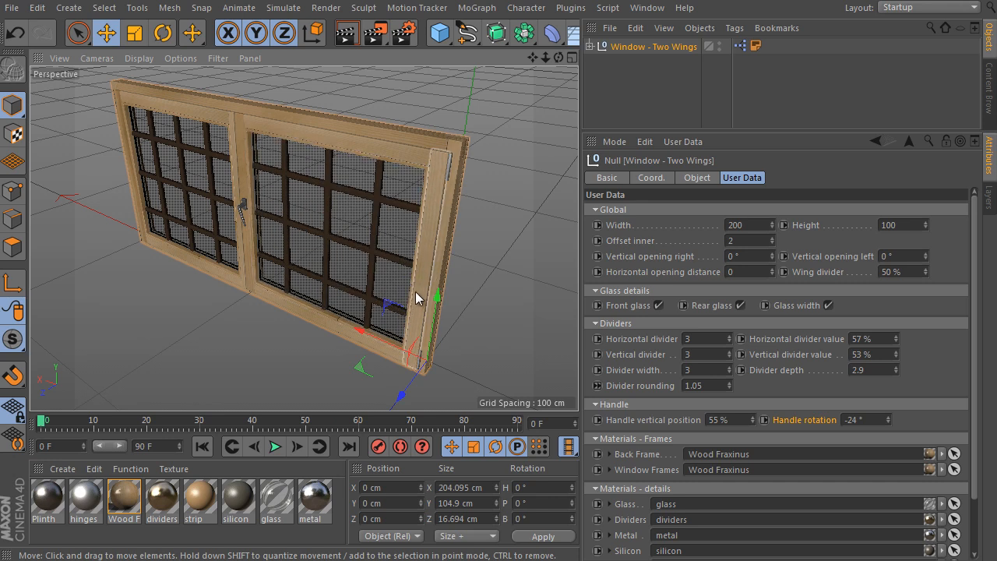
{"action": "mouse_move", "coordinate": [446, 181]}
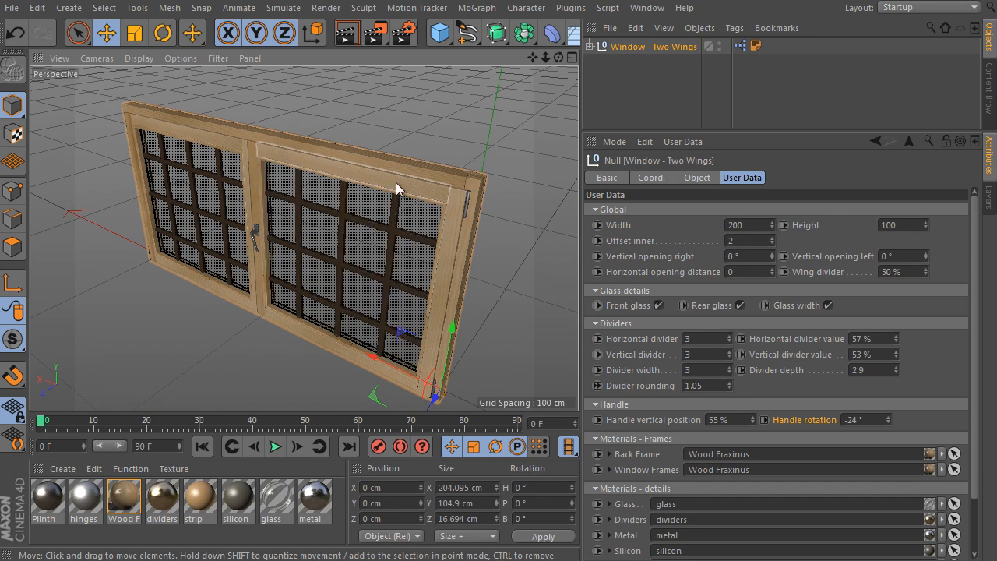
{"action": "mouse_move", "coordinate": [433, 183]}
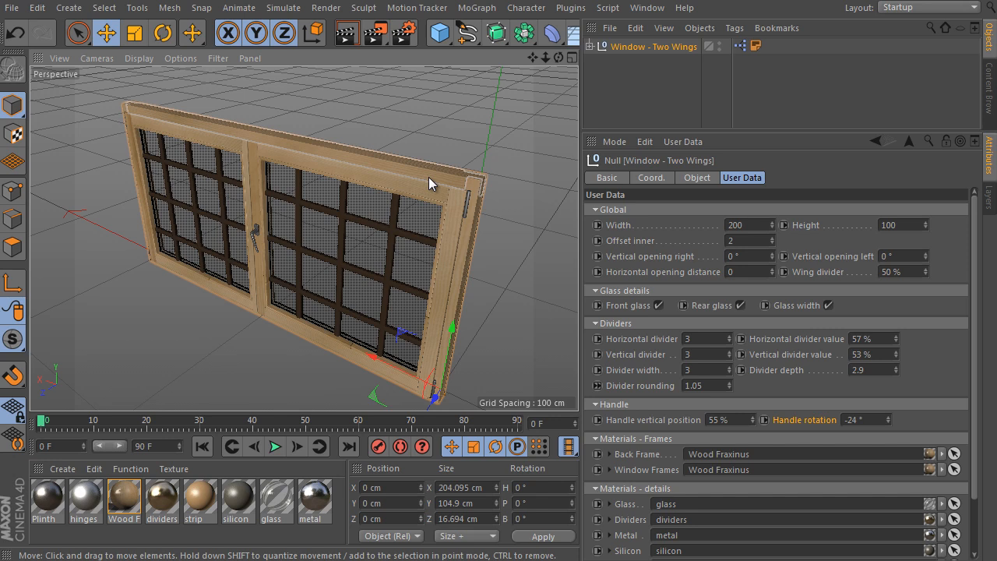
{"action": "left_click", "coordinate": [595, 46]}
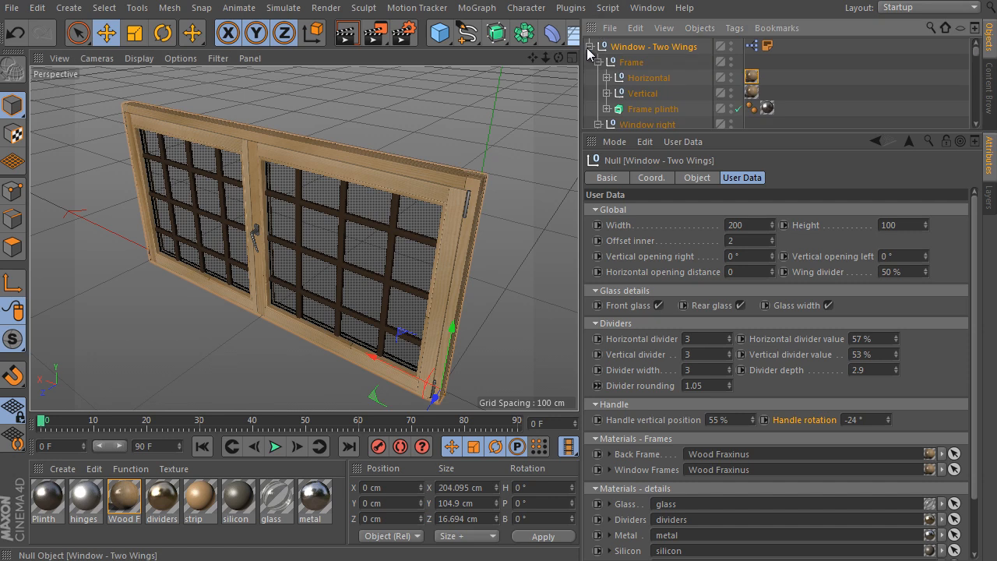
{"action": "left_click", "coordinate": [753, 76]}
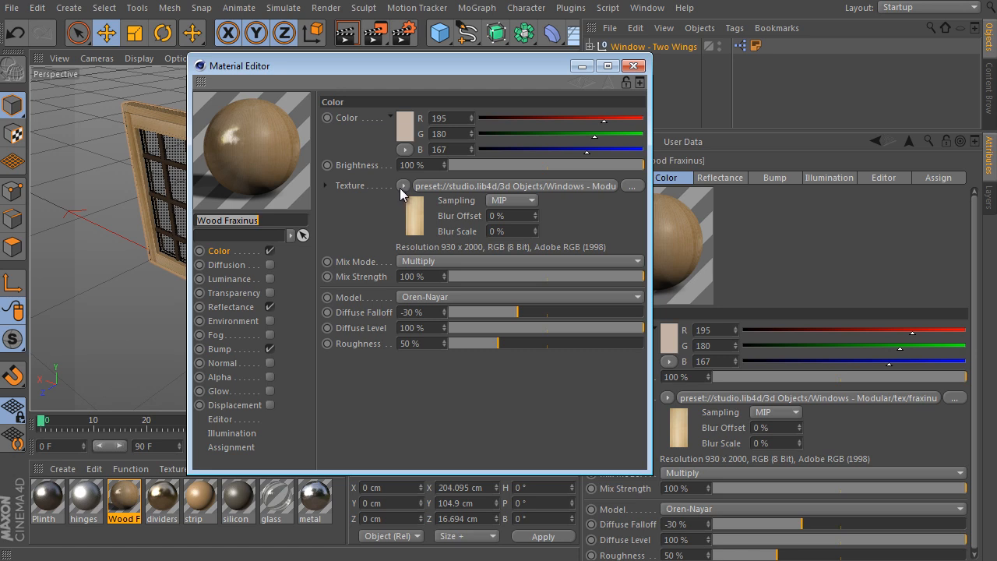
- Turn the Color texture into a Layer shader with a Transform effect, then close the editor
{"action": "left_click", "coordinate": [571, 7]}
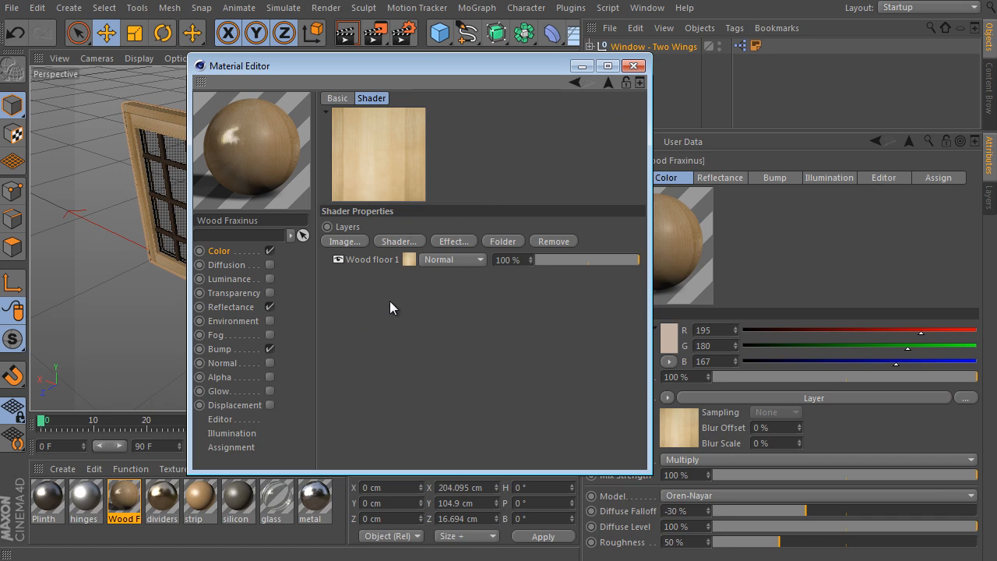
{"action": "left_click", "coordinate": [453, 241]}
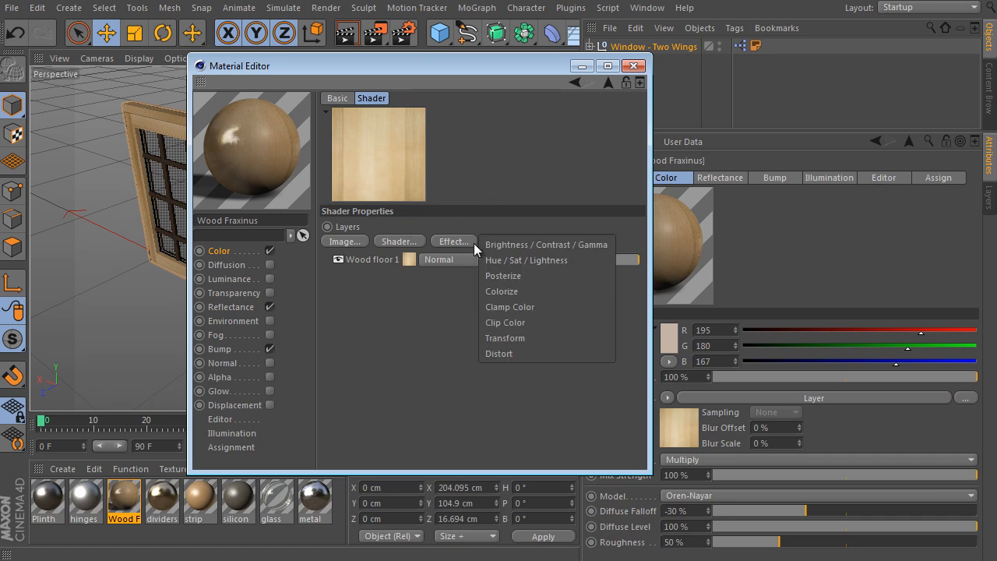
{"action": "left_click", "coordinate": [505, 337]}
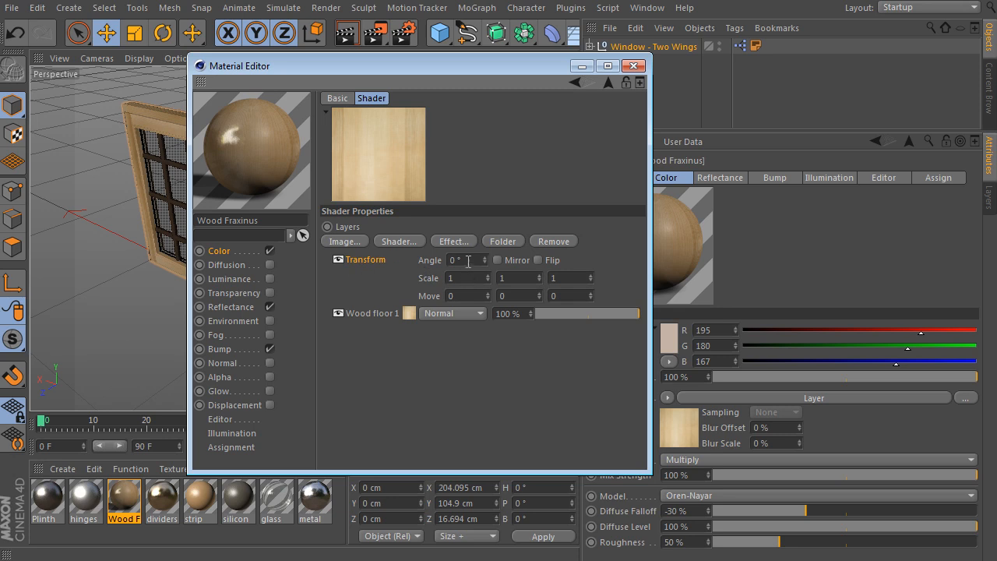
{"action": "mouse_move", "coordinate": [471, 262]}
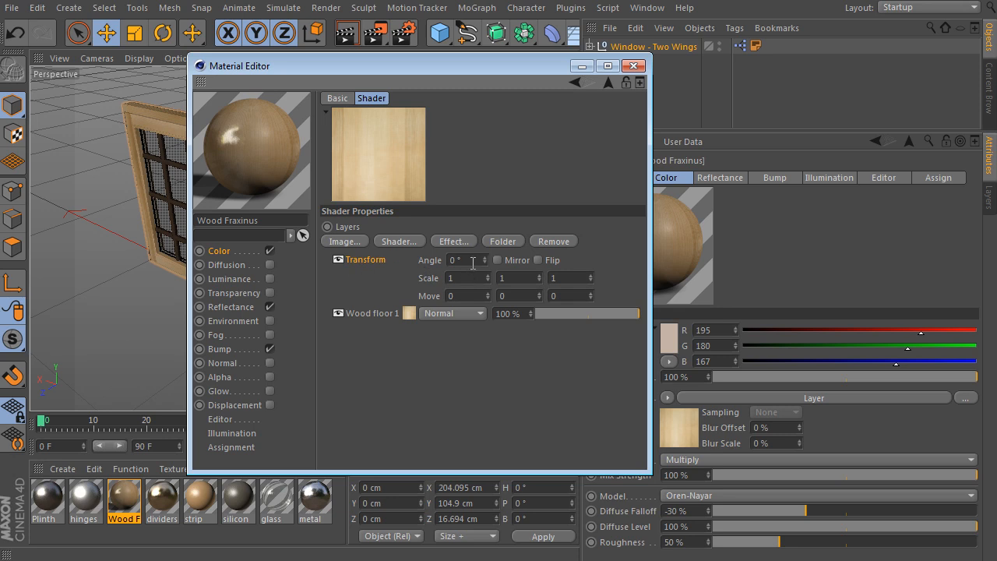
{"action": "left_click", "coordinate": [464, 259]}
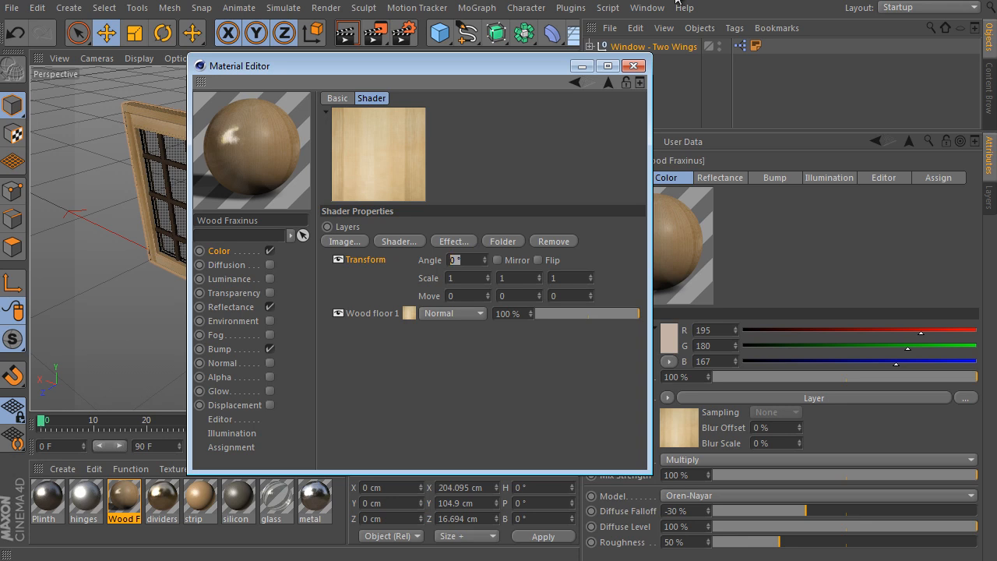
{"action": "left_click", "coordinate": [634, 65]}
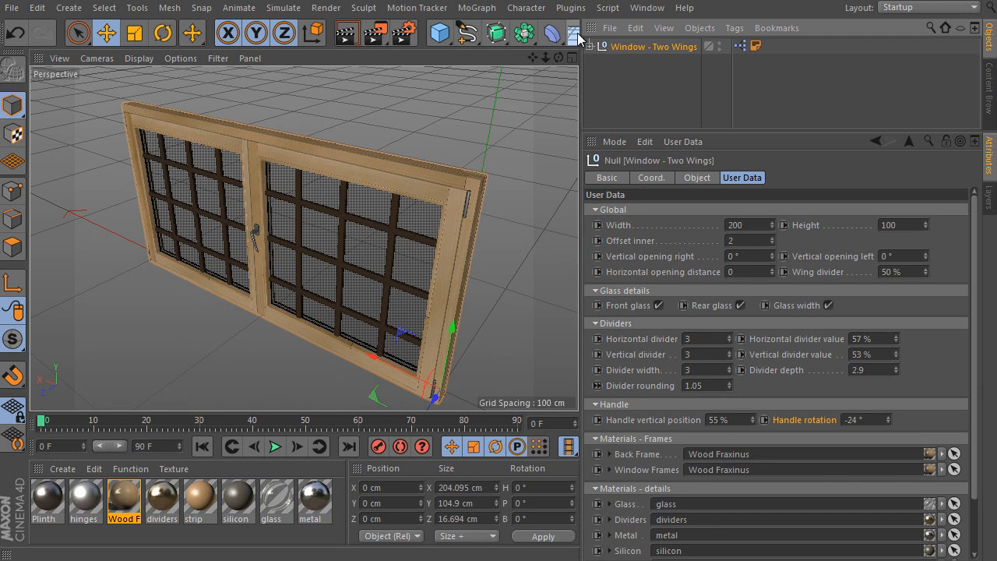
- Scroll the Content Browser to the Window - Single preset and place it beside Two Wings
{"action": "scroll", "scroll_direction": "down", "scroll_amount": 3}
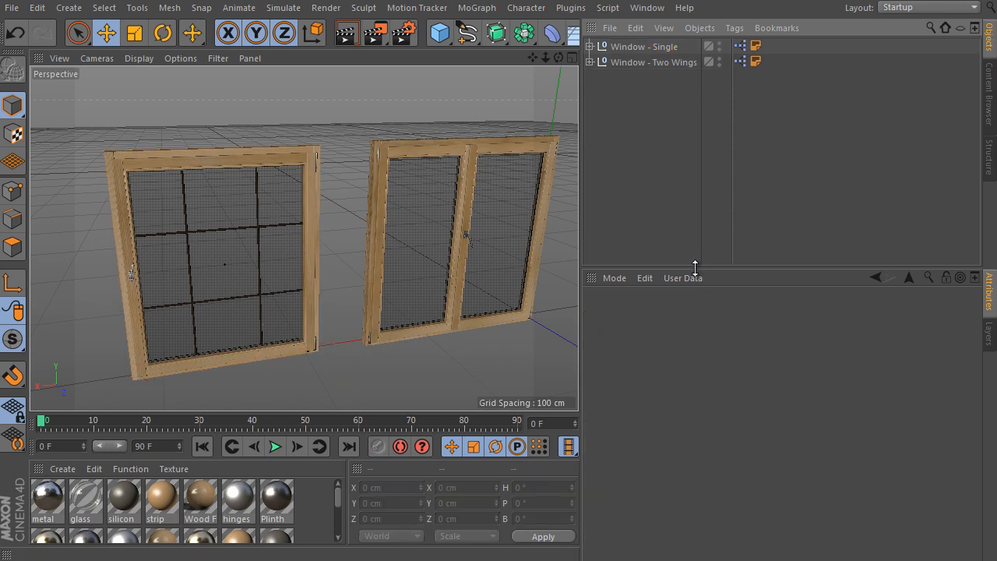
- Set Window - Single to 28° vertical opening, Right/Left and Bottom hinges, opening distance 30
{"action": "left_click", "coordinate": [644, 46]}
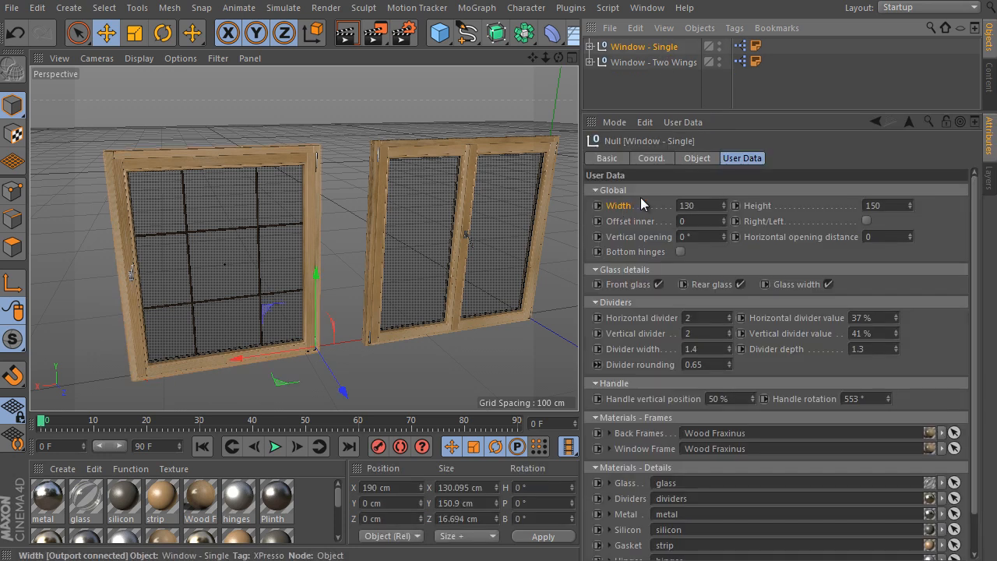
{"action": "mouse_move", "coordinate": [632, 192]}
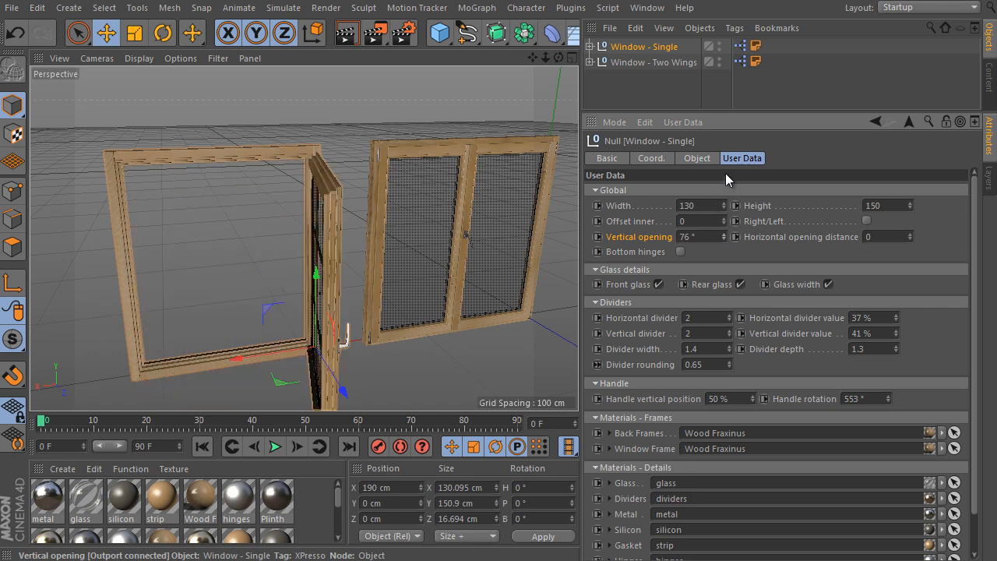
{"action": "left_click_drag", "start_coordinate": [701, 236], "coordinate": [662, 236]}
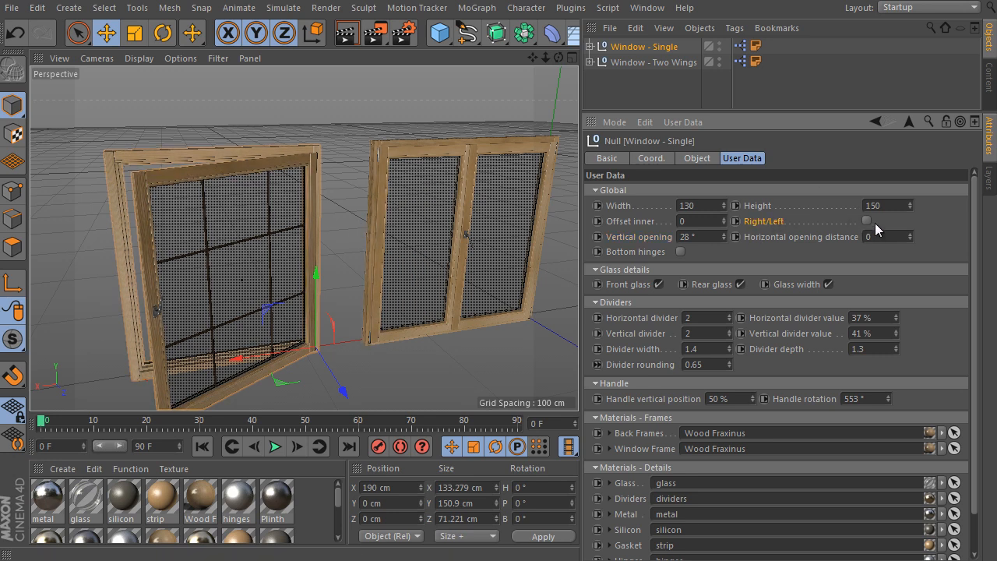
{"action": "left_click", "coordinate": [867, 221]}
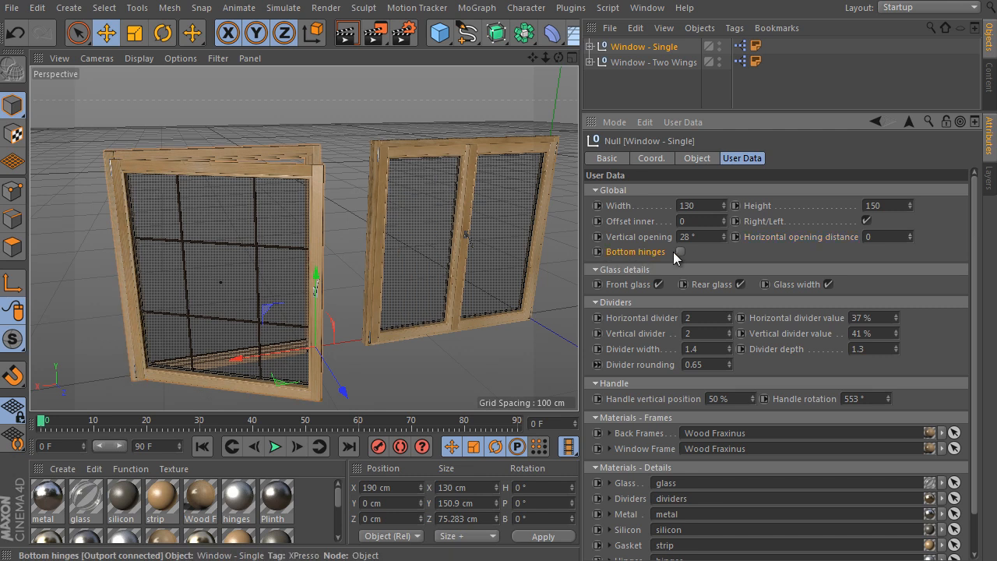
{"action": "left_click", "coordinate": [679, 251]}
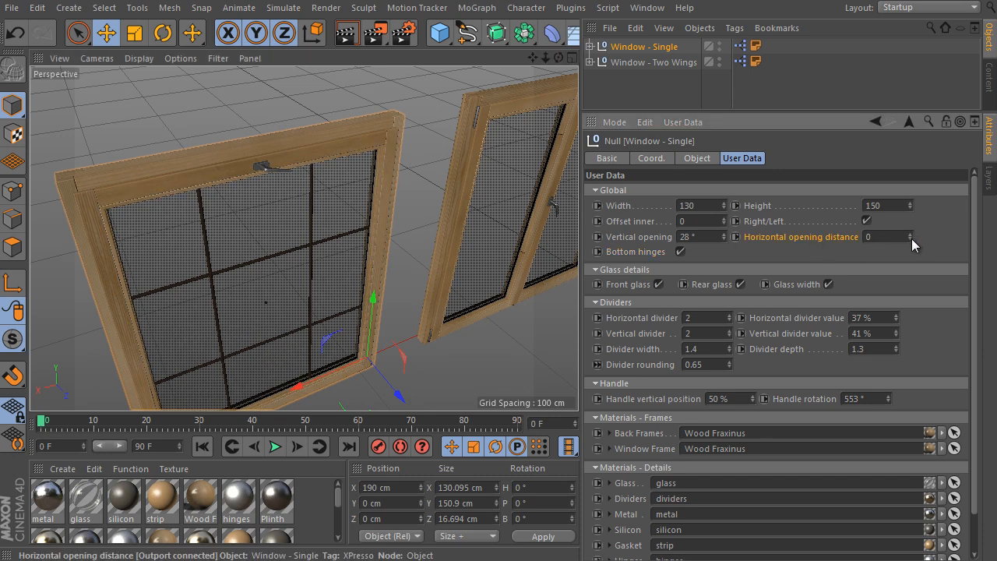
{"action": "left_click_drag", "start_coordinate": [888, 236], "coordinate": [888, 218]}
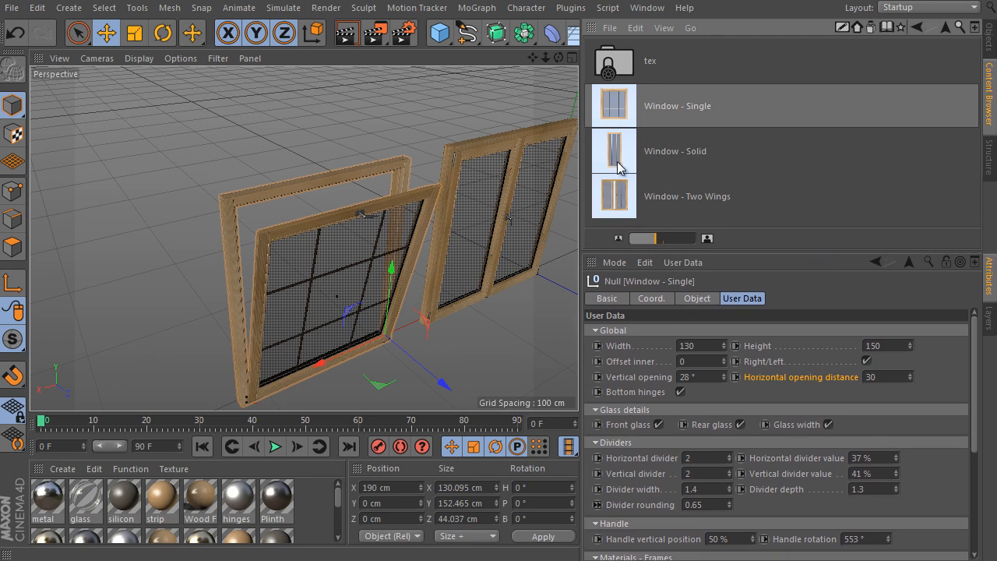
- Add Window - Solid from the library and select it to edit its dividers
{"action": "left_click", "coordinate": [676, 151]}
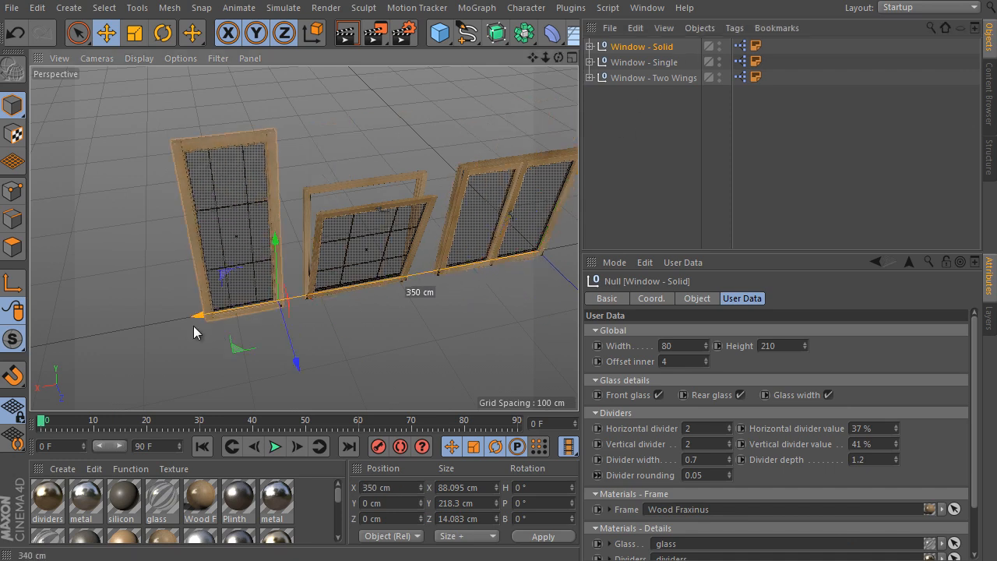
{"action": "left_click", "coordinate": [644, 62]}
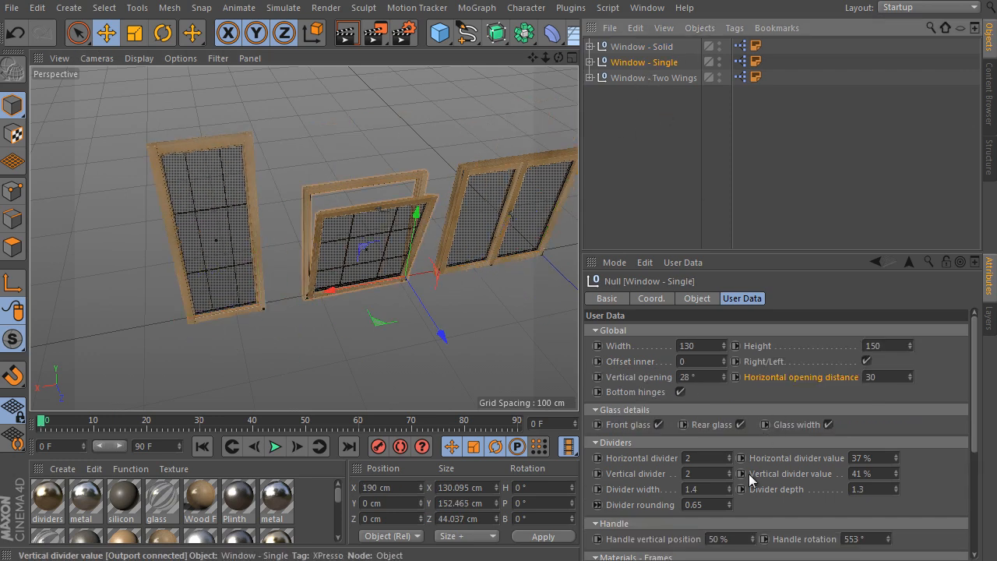
{"action": "left_click", "coordinate": [643, 46]}
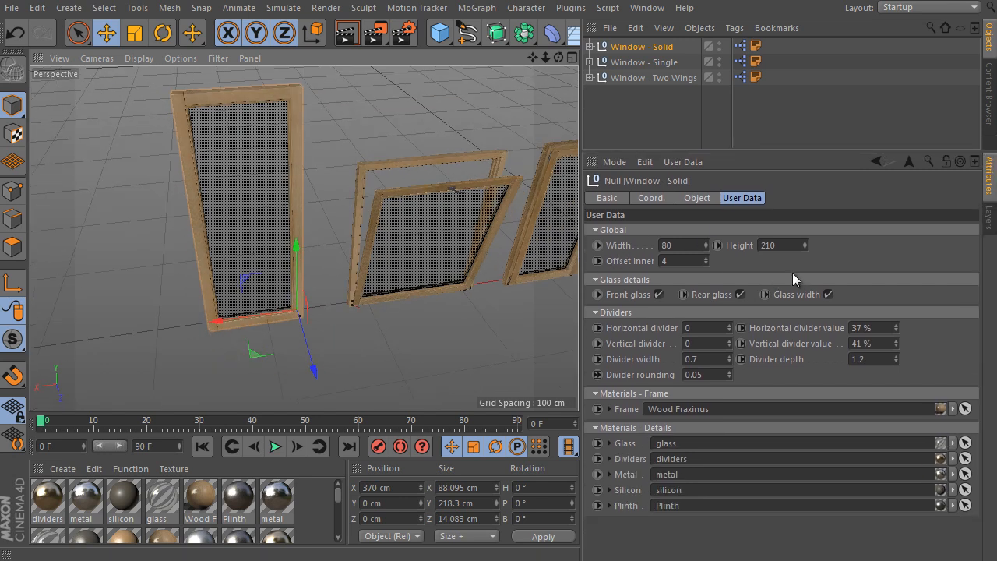
{"action": "mouse_move", "coordinate": [652, 131]}
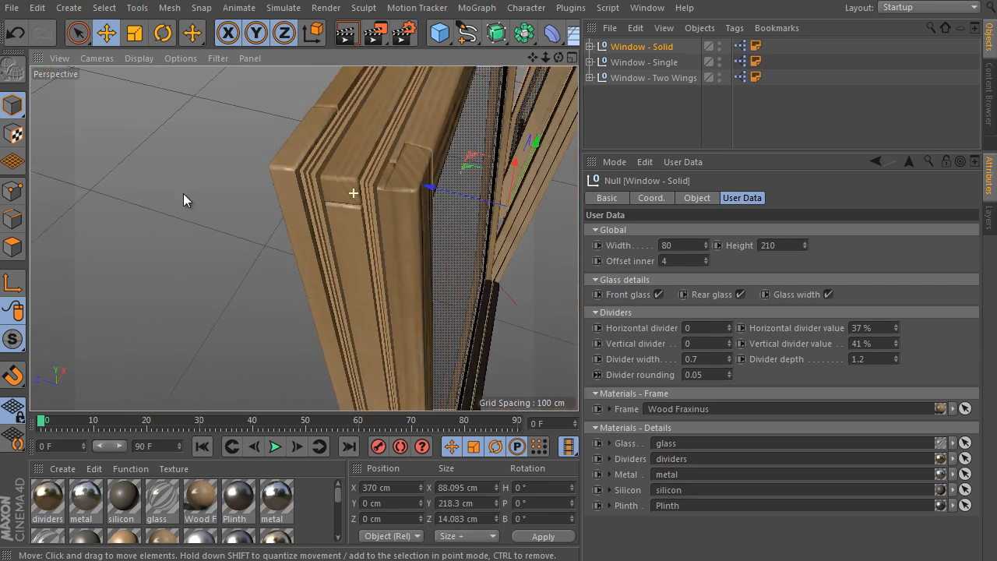
{"action": "left_click_drag", "start_coordinate": [187, 200], "coordinate": [304, 312]}
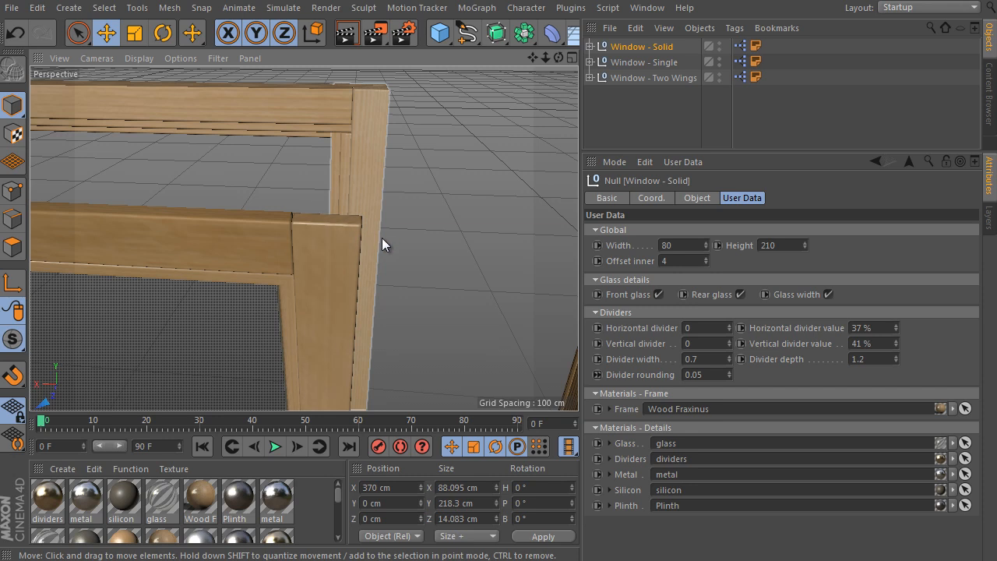
{"action": "left_click_drag", "start_coordinate": [381, 245], "coordinate": [195, 142]}
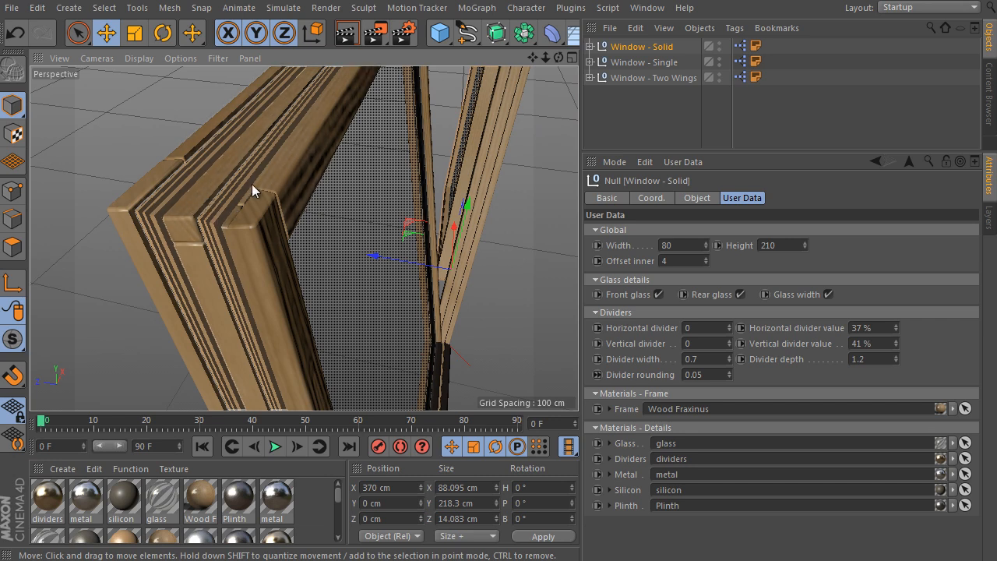
{"action": "left_click_drag", "start_coordinate": [253, 191], "coordinate": [285, 249]}
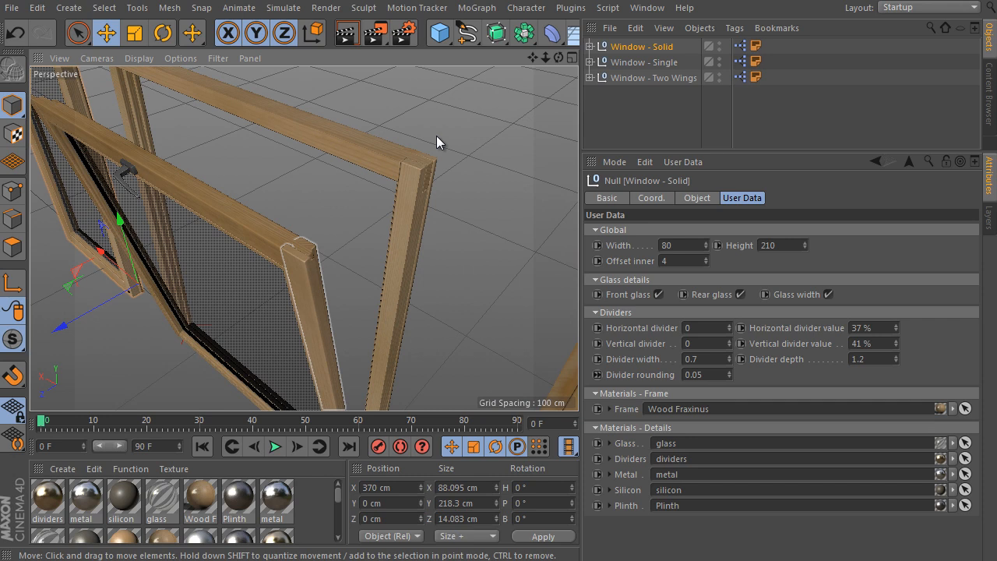
{"action": "mouse_move", "coordinate": [374, 215]}
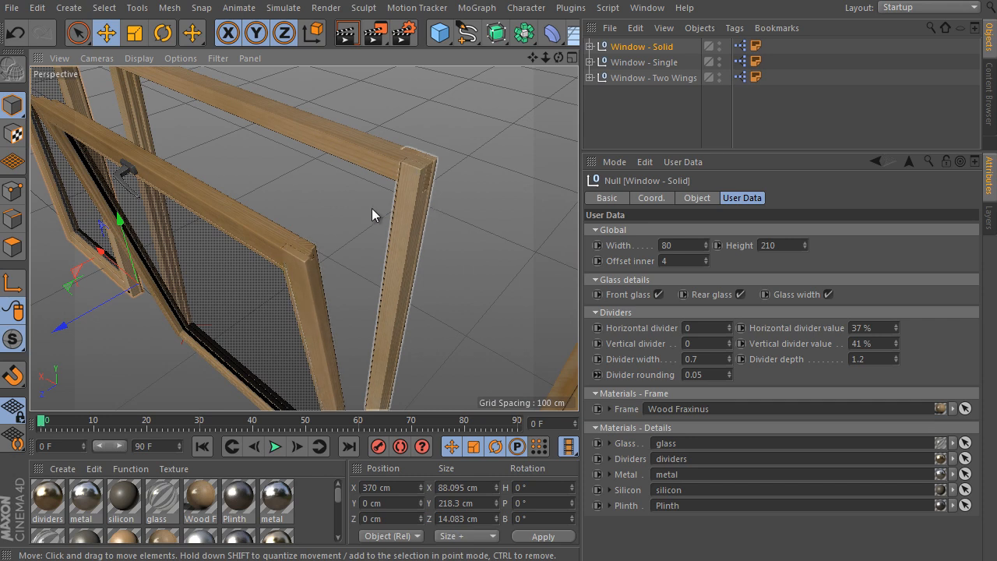